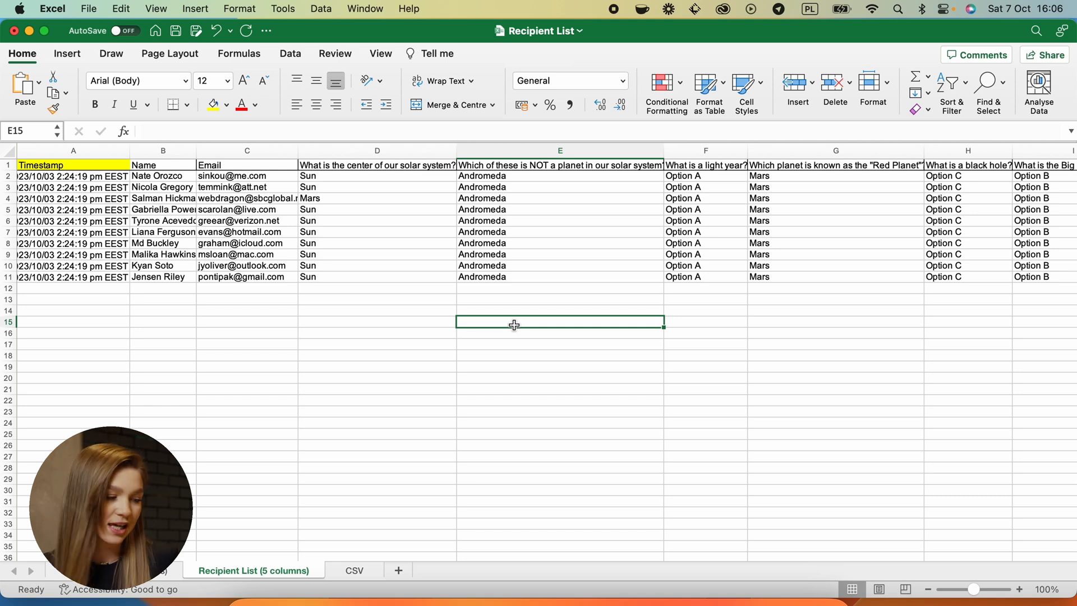
Step: Switch to the browser tab showing the Recipient List Google Sheet
left_click(353, 570)
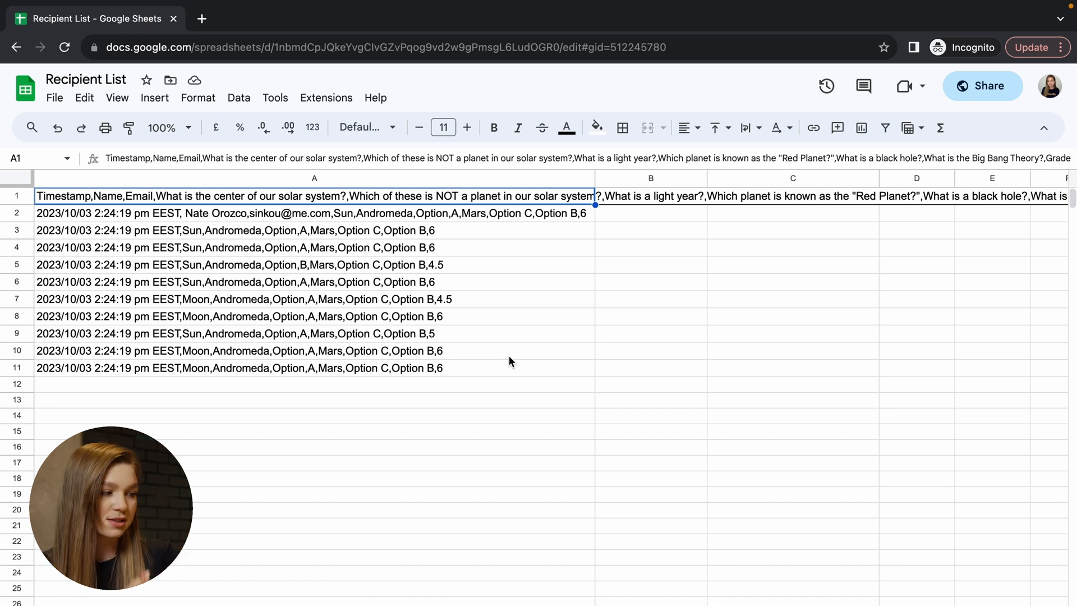
Step: Split the comma-separated text in A1:A11 using Data > Split text to columns
left_click_drag(315, 195, 315, 333)
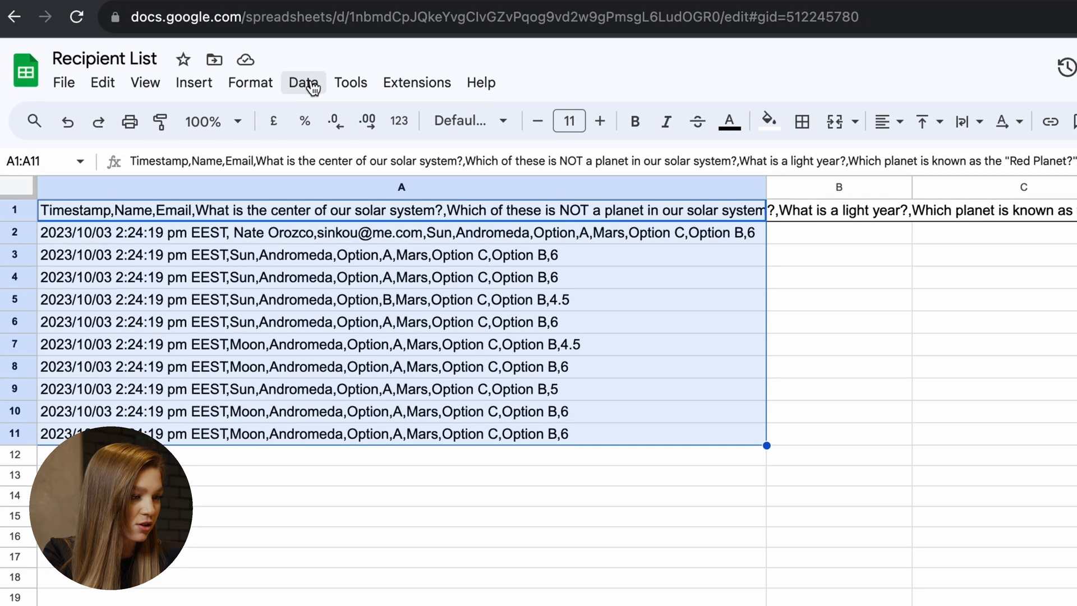
left_click(302, 82)
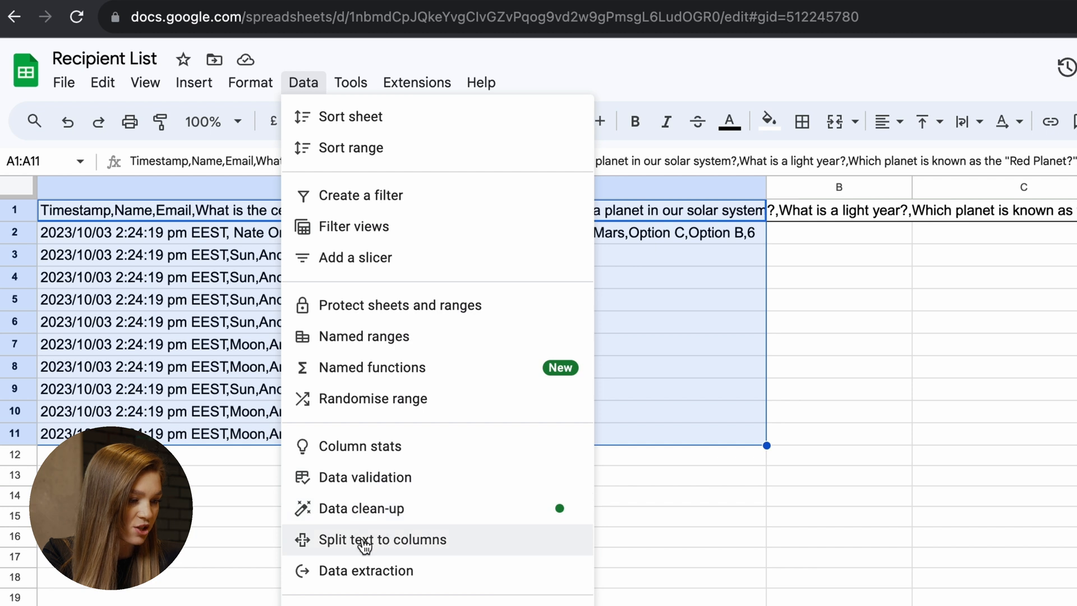
left_click(382, 539)
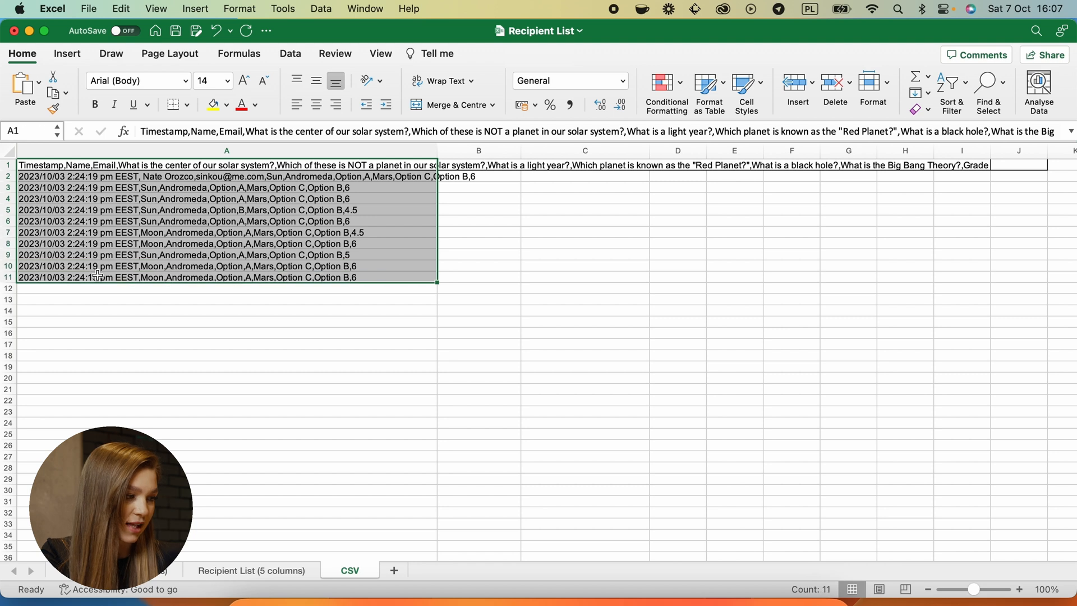
Step: Run Text to Columns on the Excel CSV sheet and accept replacing existing cell data
left_click(289, 53)
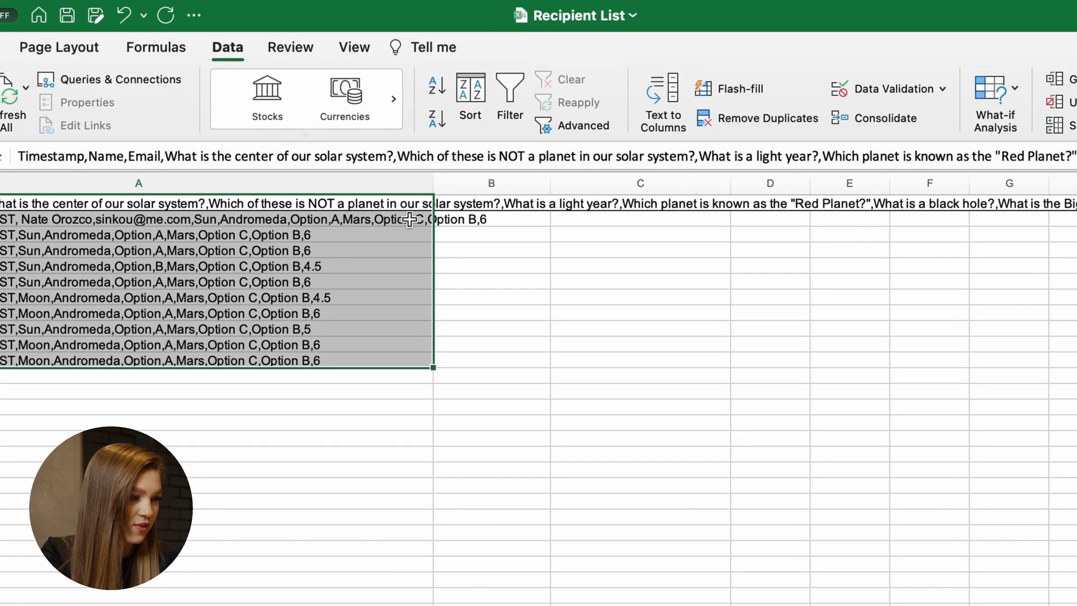
left_click(661, 102)
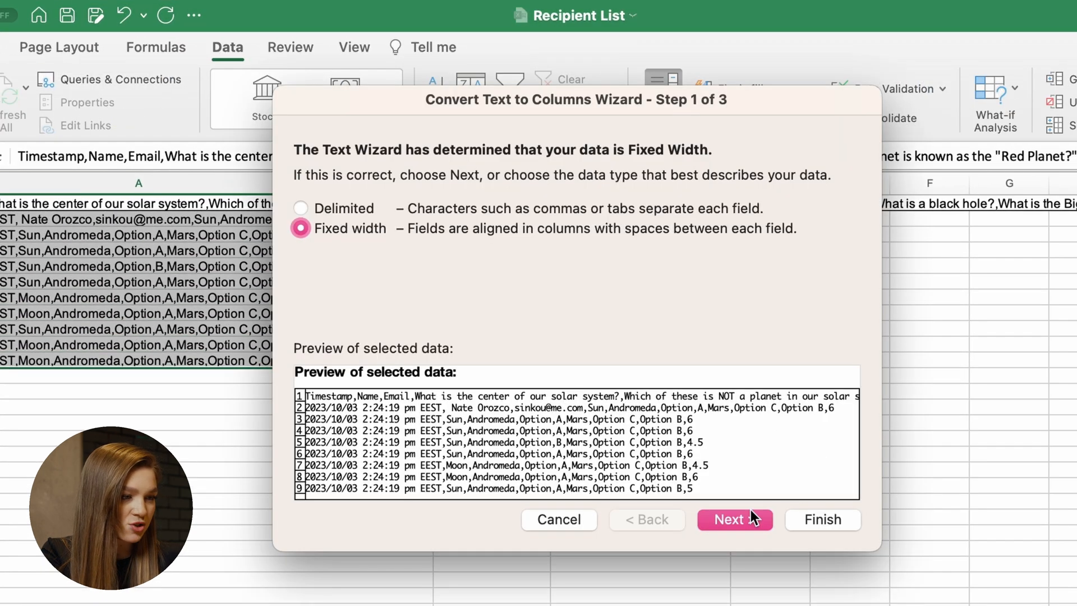
left_click(821, 520)
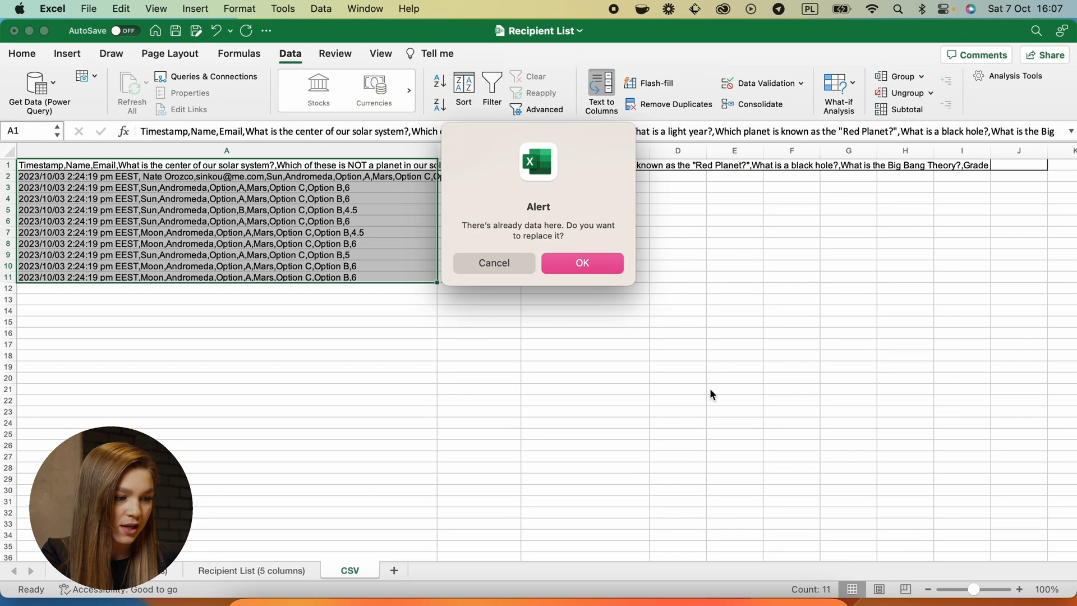
left_click(581, 263)
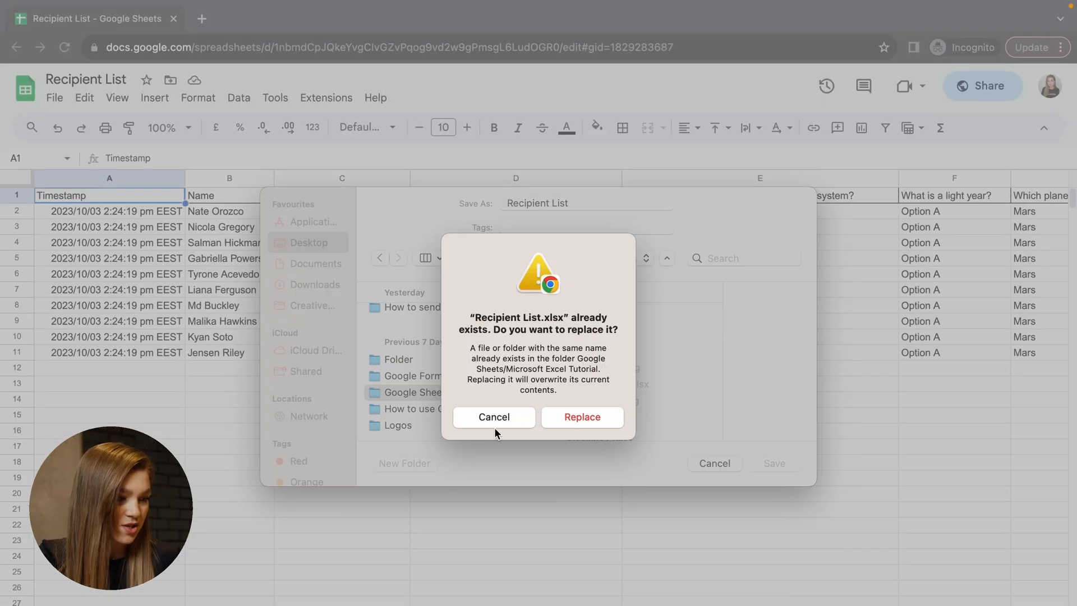
Step: Confirm replacing the existing Recipient List.xlsx with the downloaded split list
left_click(581, 416)
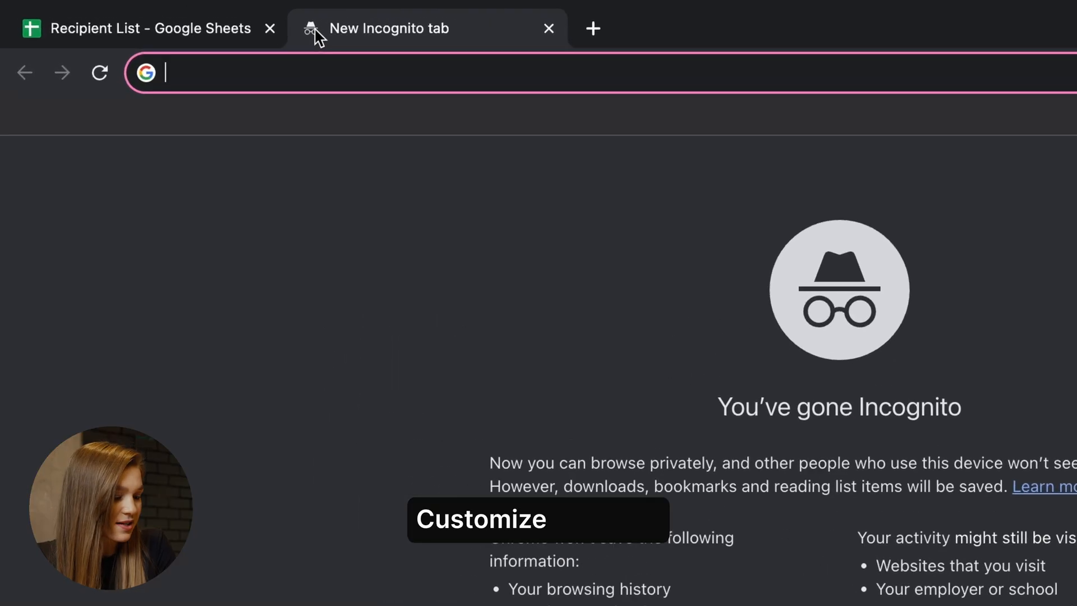
Step: Filter certifier.io/templates to Microsoft Word and preview the Simple and traditional training certificate
type("certifier.io/templates")
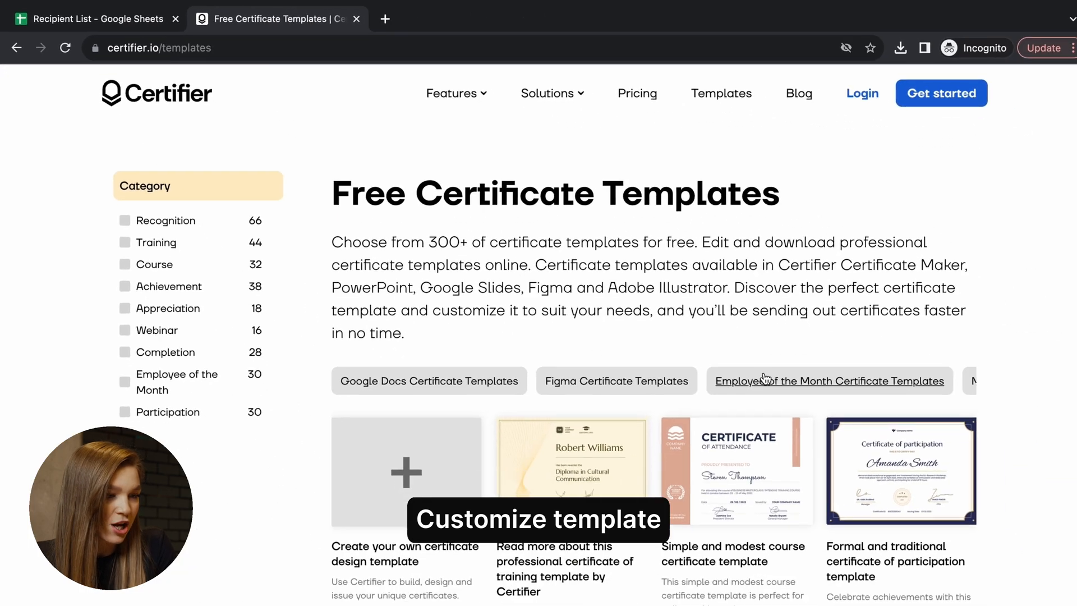
scroll("down", 3)
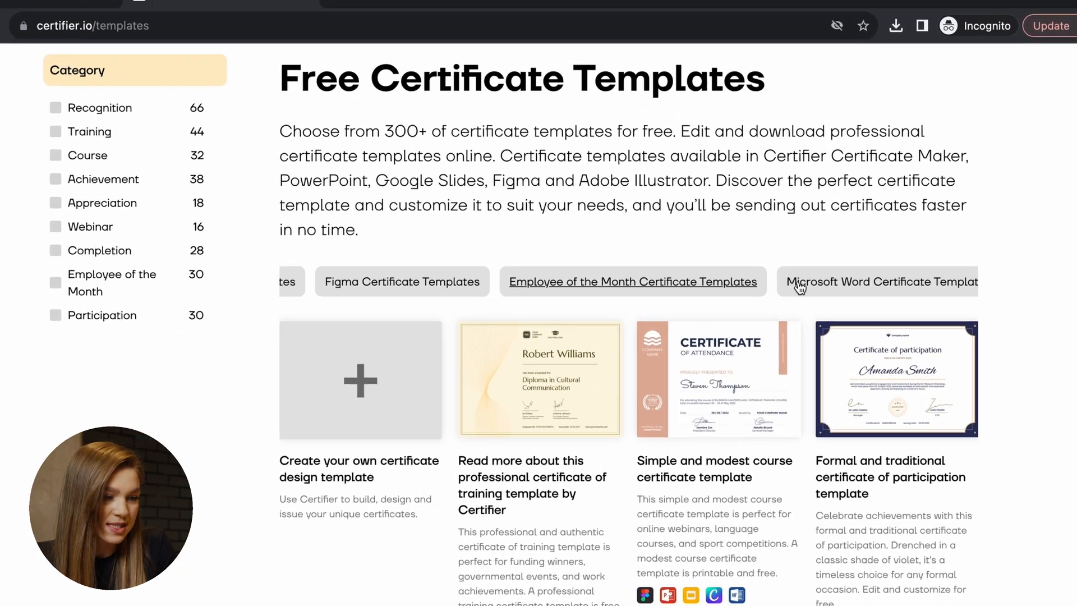
left_click(879, 281)
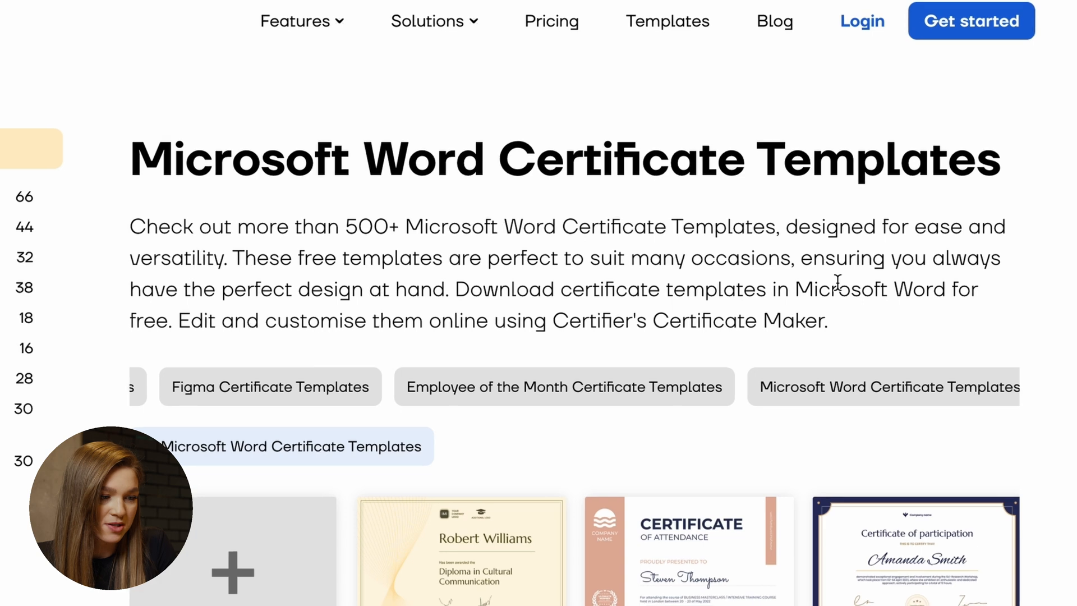
scroll("down", 3)
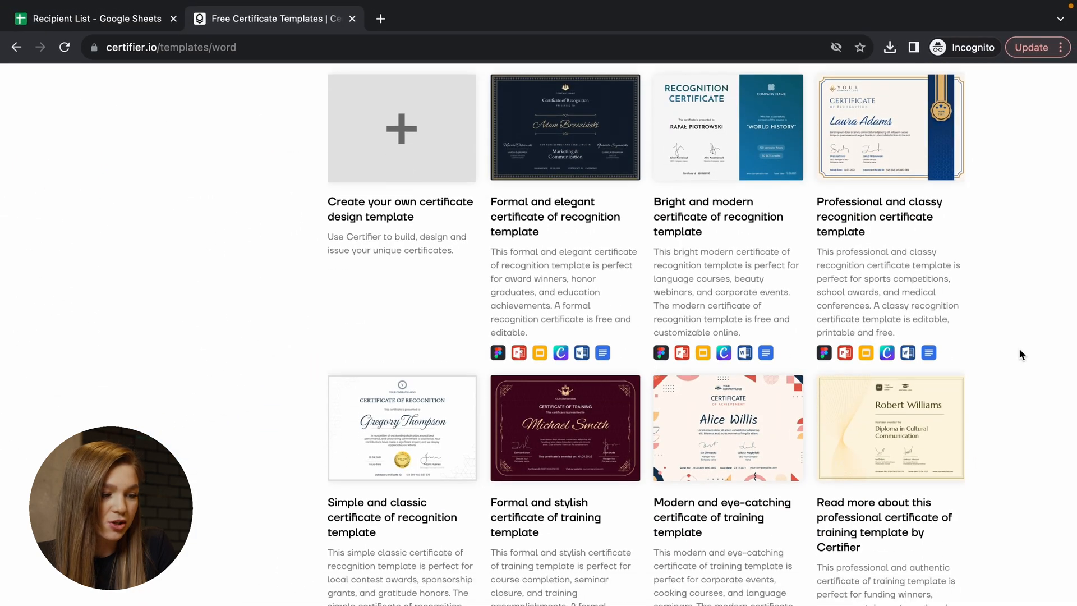
scroll("down", 3)
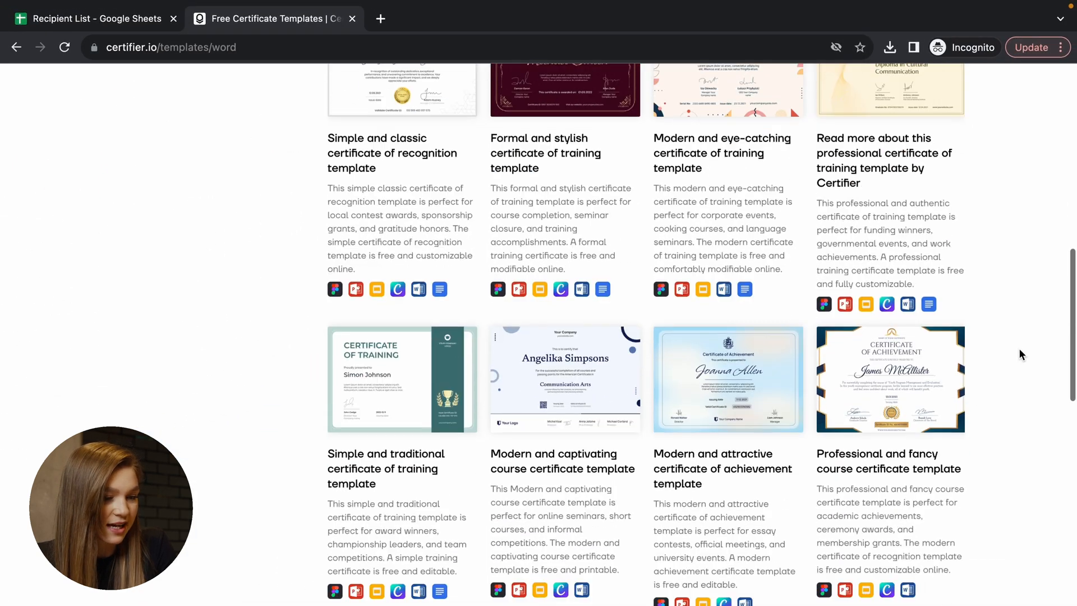
left_click(401, 379)
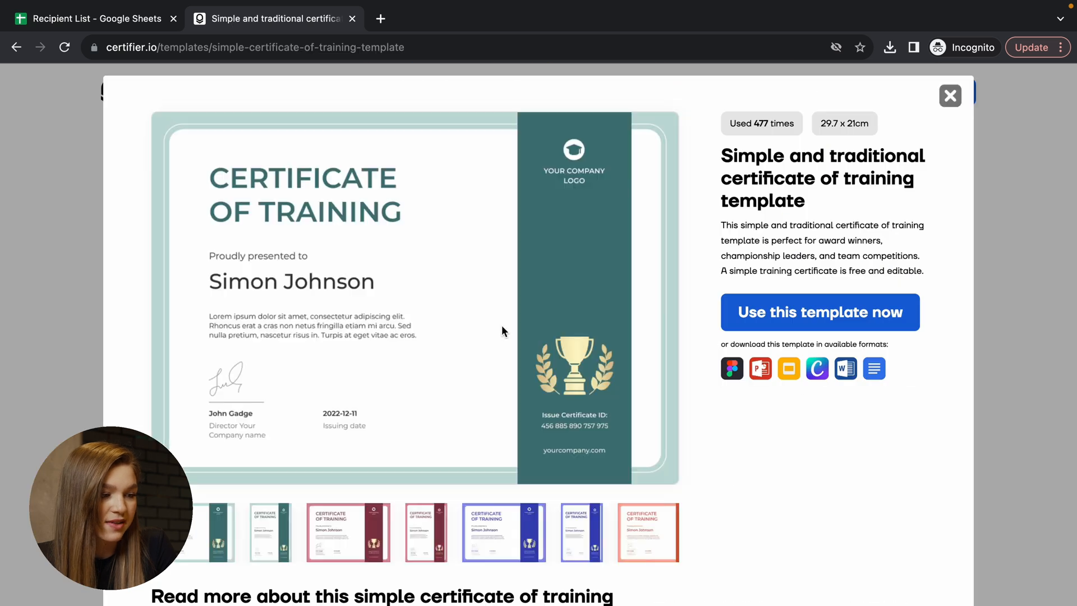
mouse_move(555, 275)
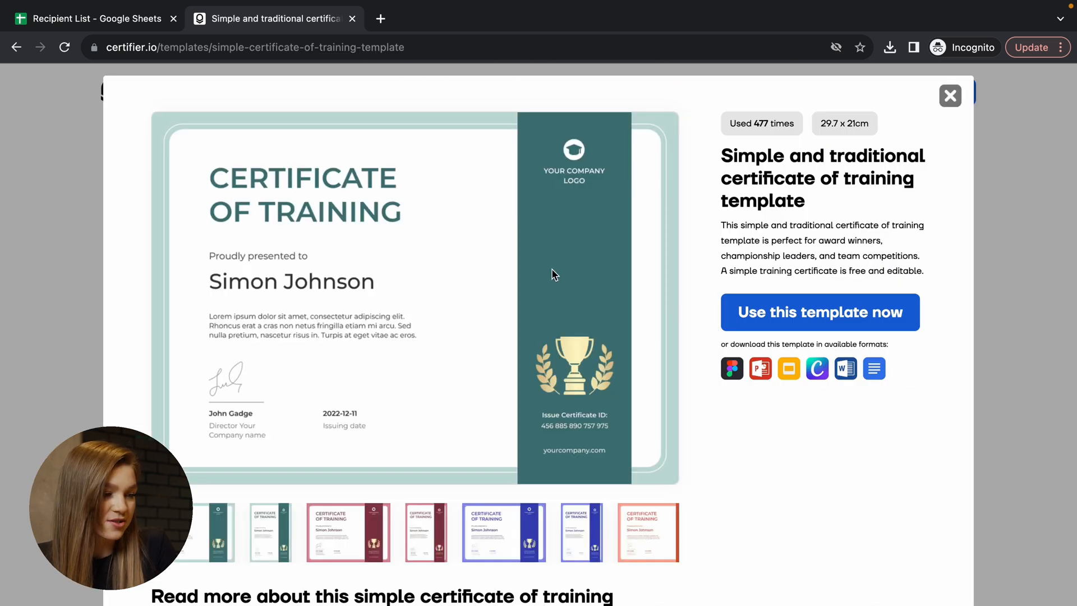
mouse_move(632, 313)
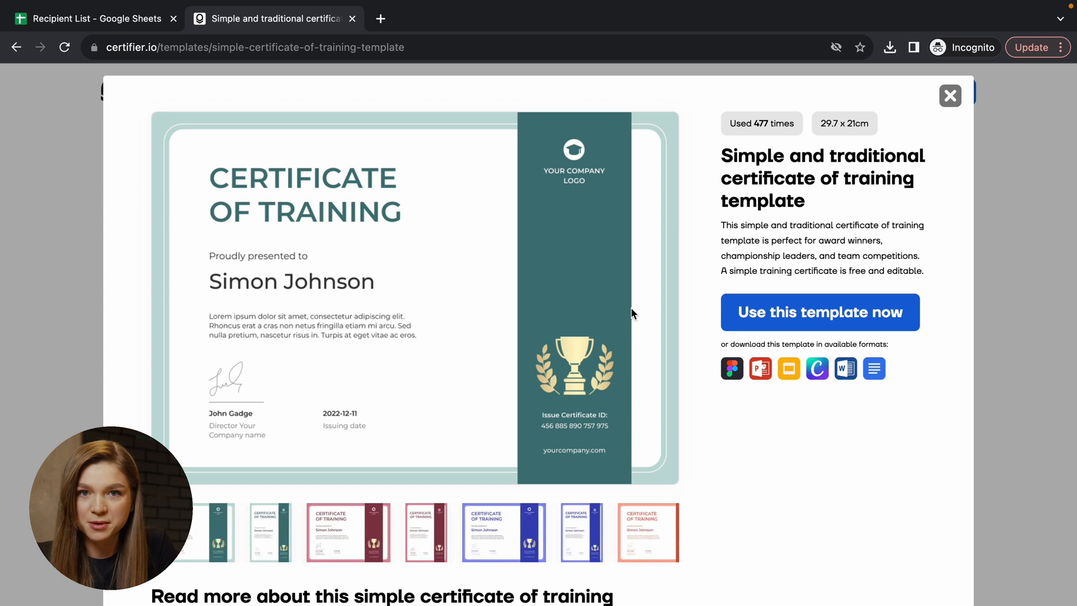
mouse_move(561, 141)
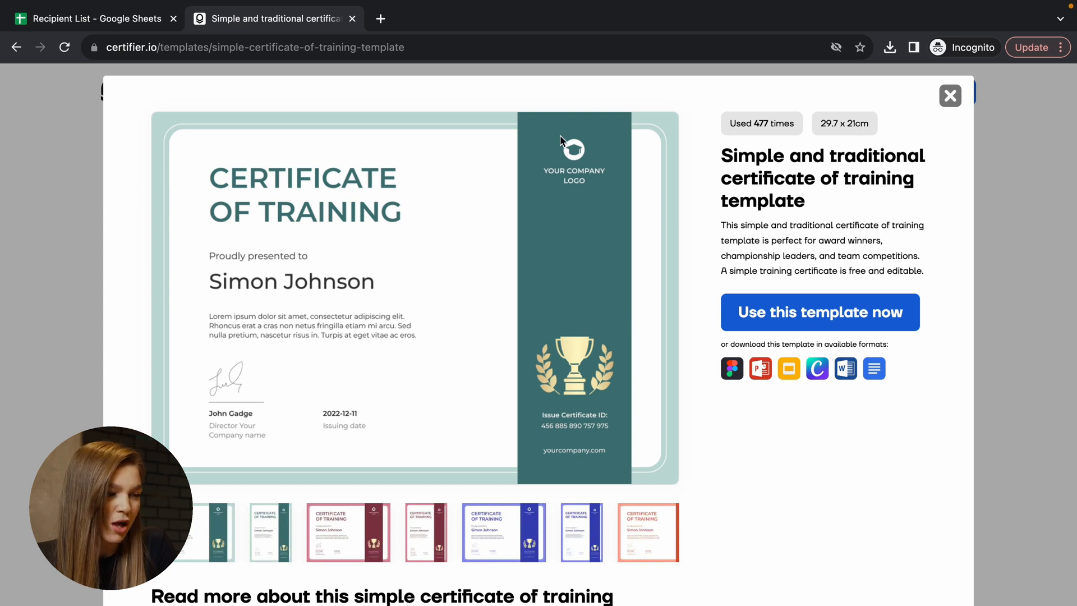
mouse_move(338, 341)
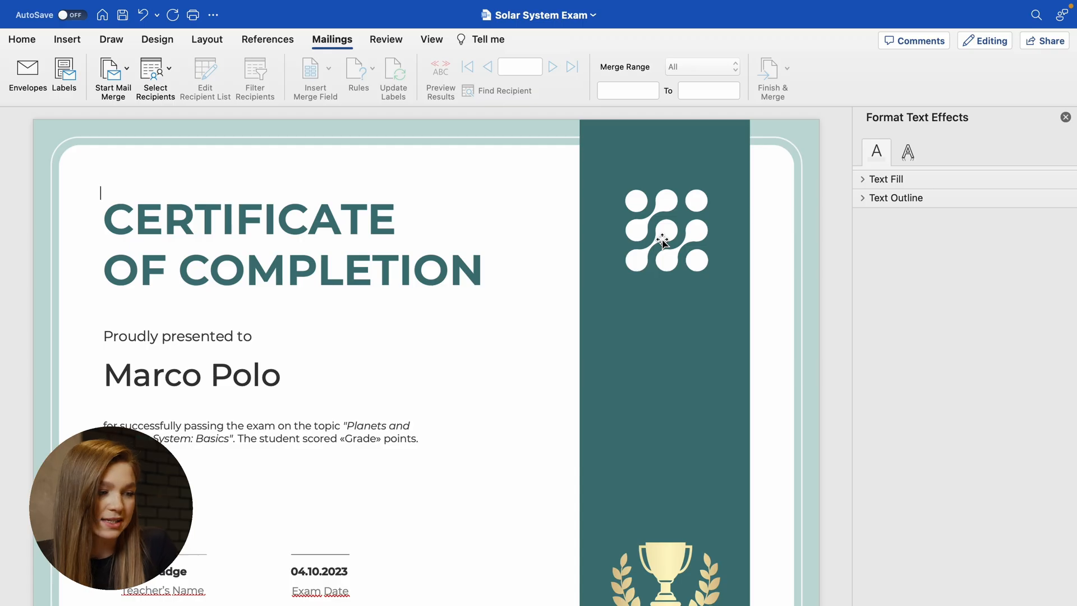
Step: Start a mail merge for the Solar System Exam Certificate of Completion
left_click(257, 431)
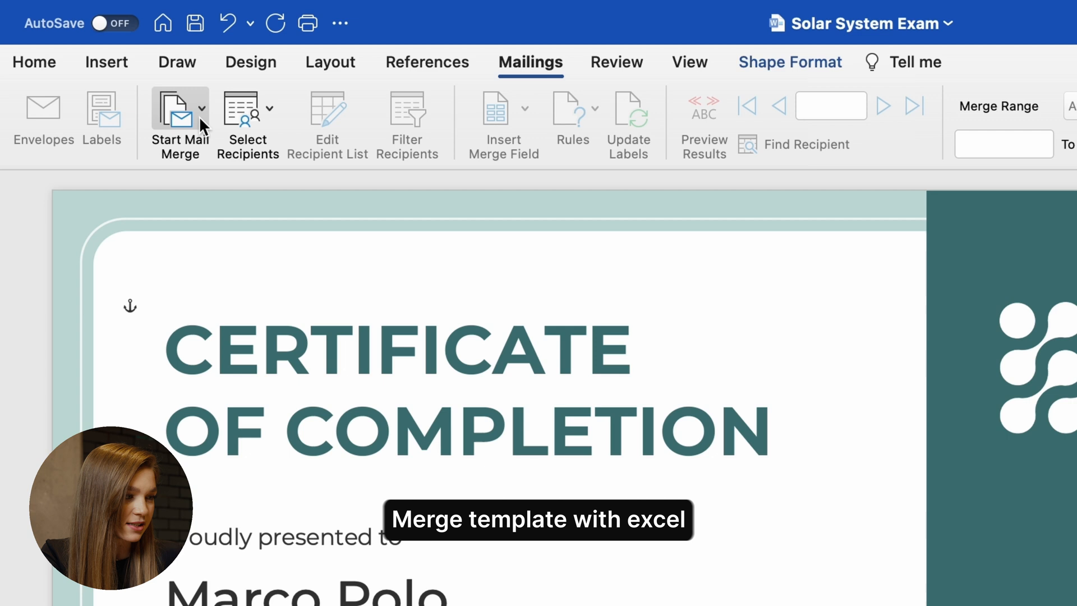
left_click(181, 110)
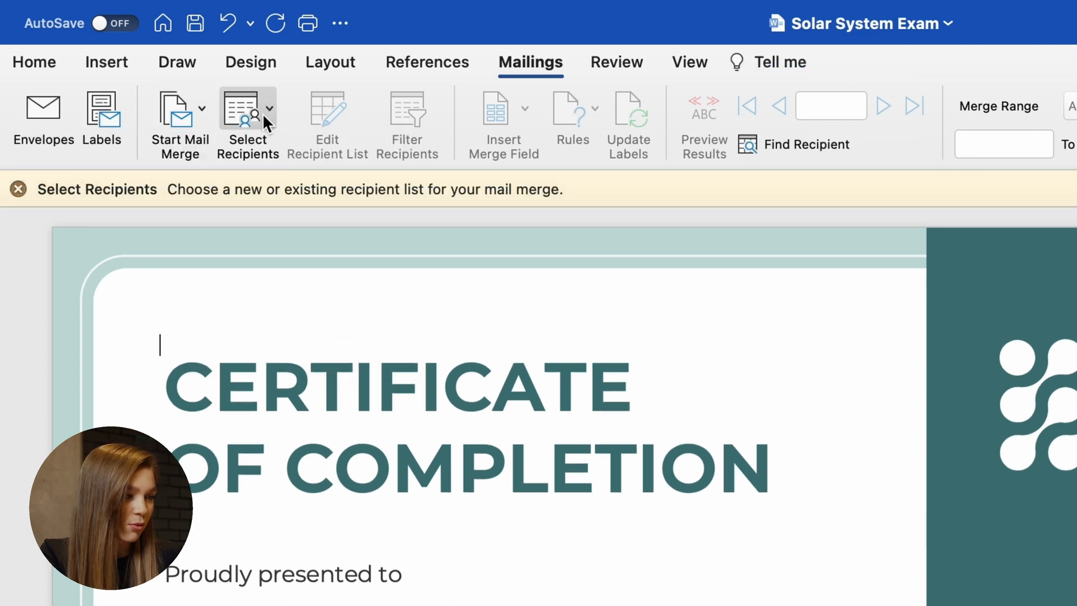
mouse_move(268, 120)
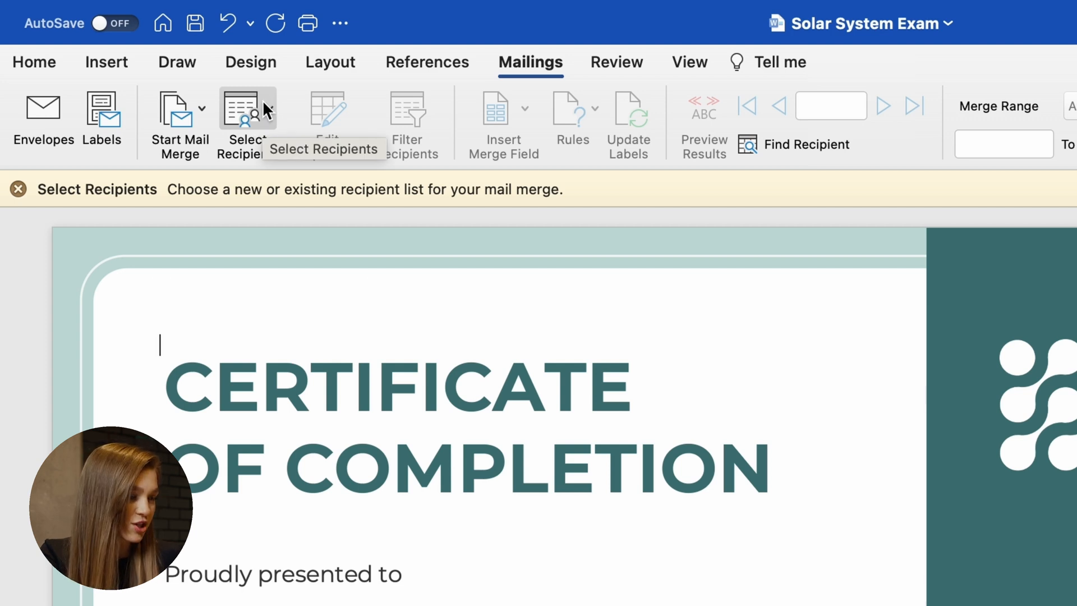
Step: Use the Desktop Recipient List workbook, sheet Recipient List (5 columns), as the data source
left_click(248, 113)
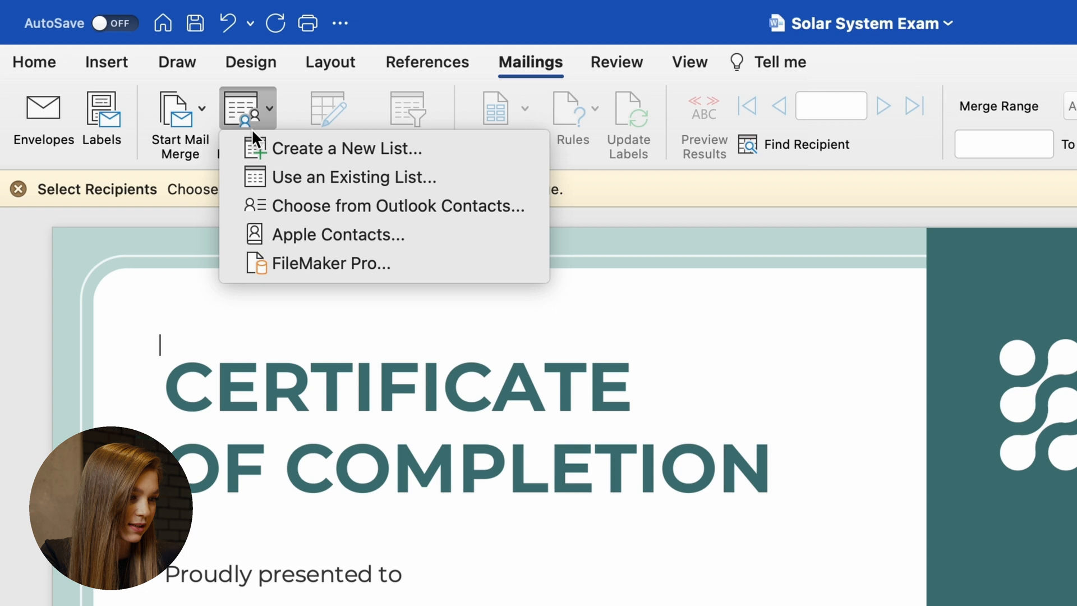
left_click(354, 177)
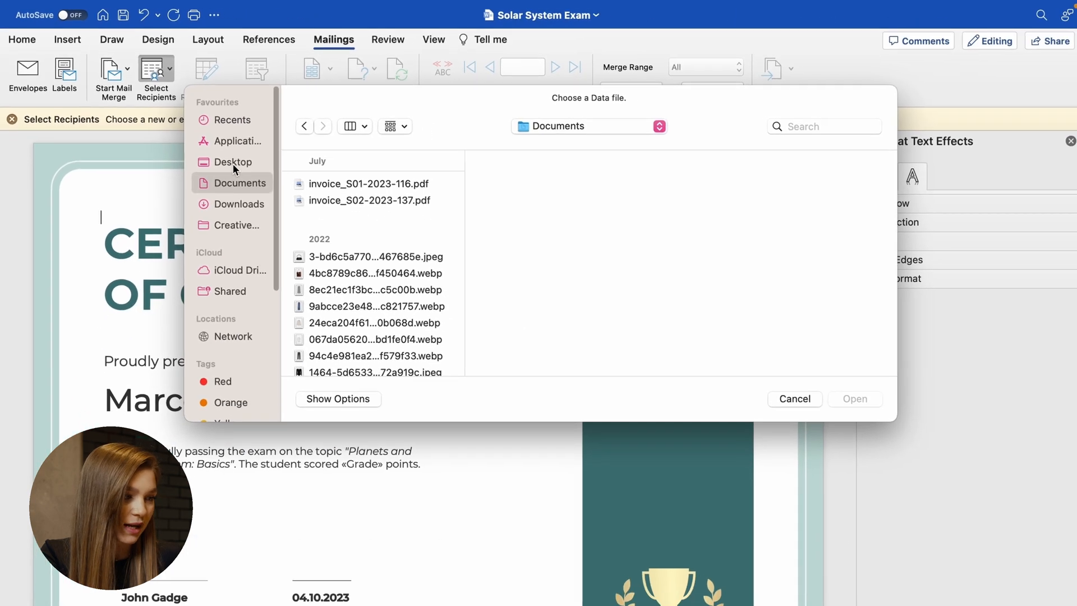
left_click(233, 162)
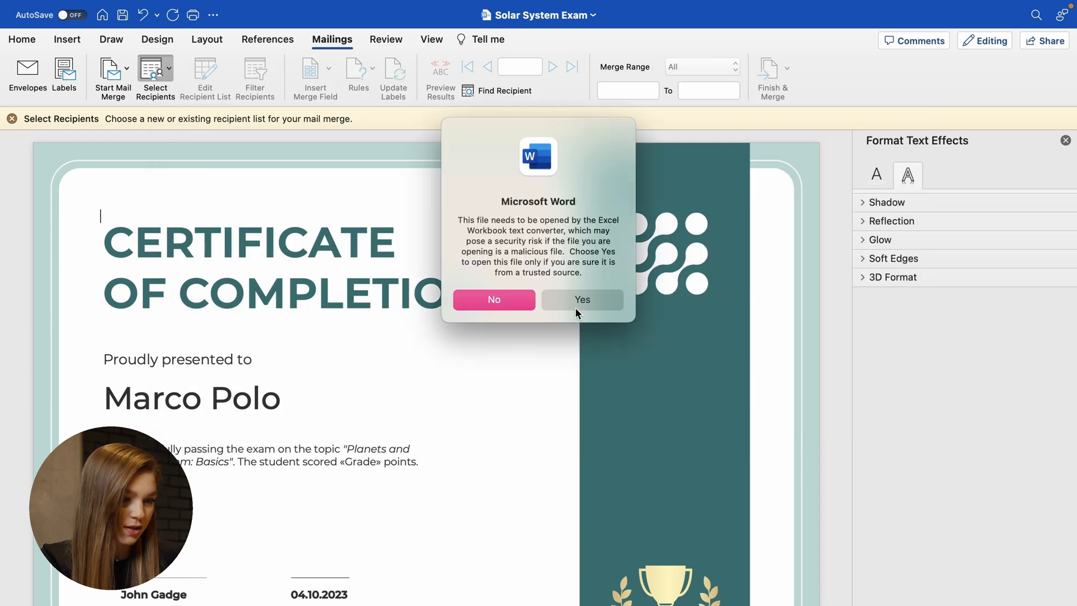
left_click(581, 300)
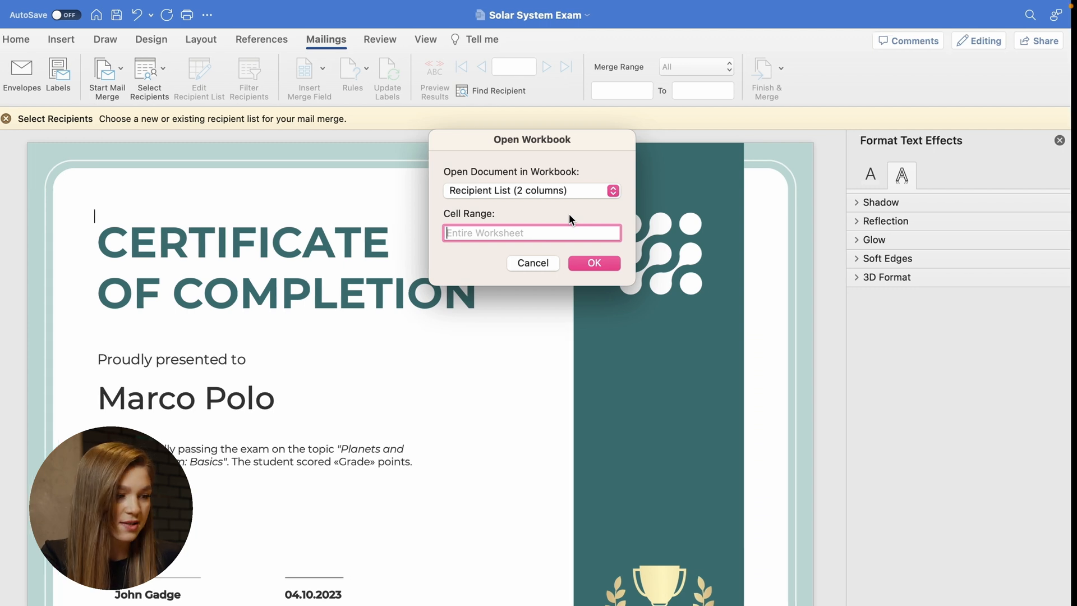
left_click(593, 263)
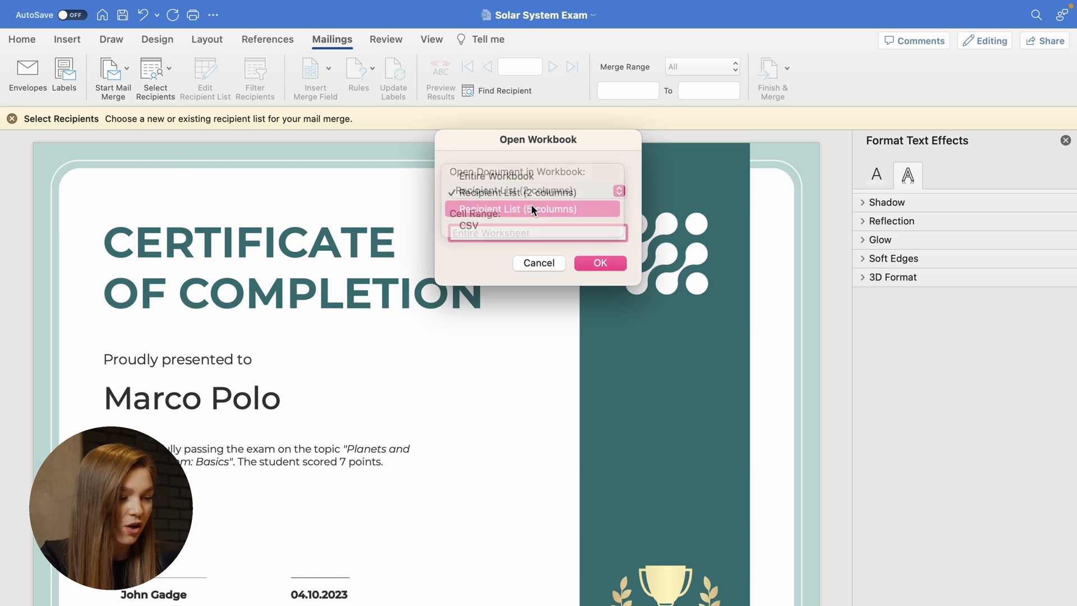
left_click(533, 209)
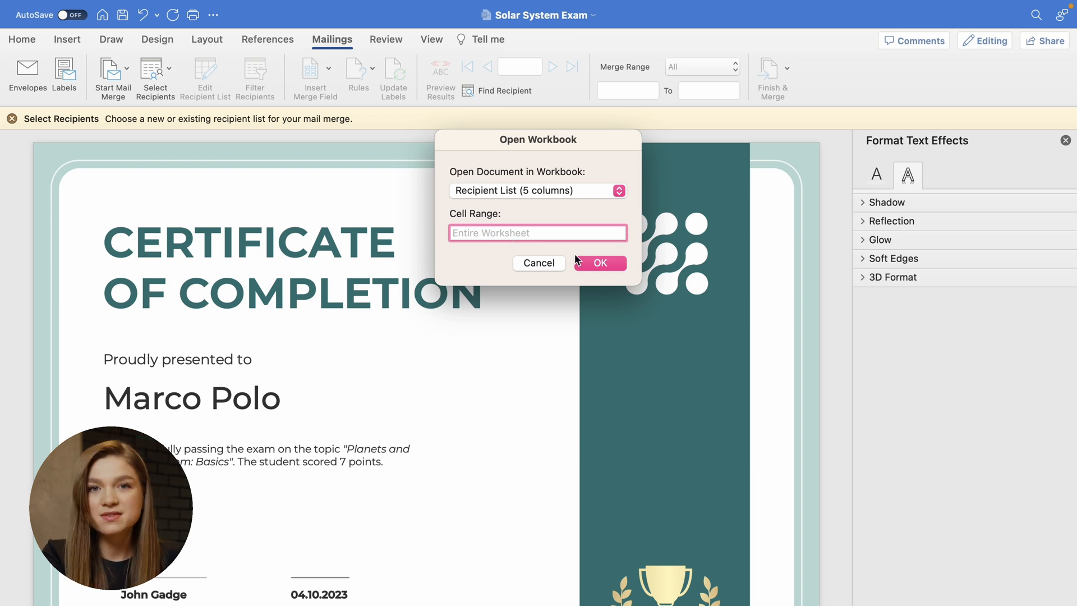
Step: Confirm the recipient sheet and replace the placeholder 'Marco Polo' with the Name merge field
left_click(599, 262)
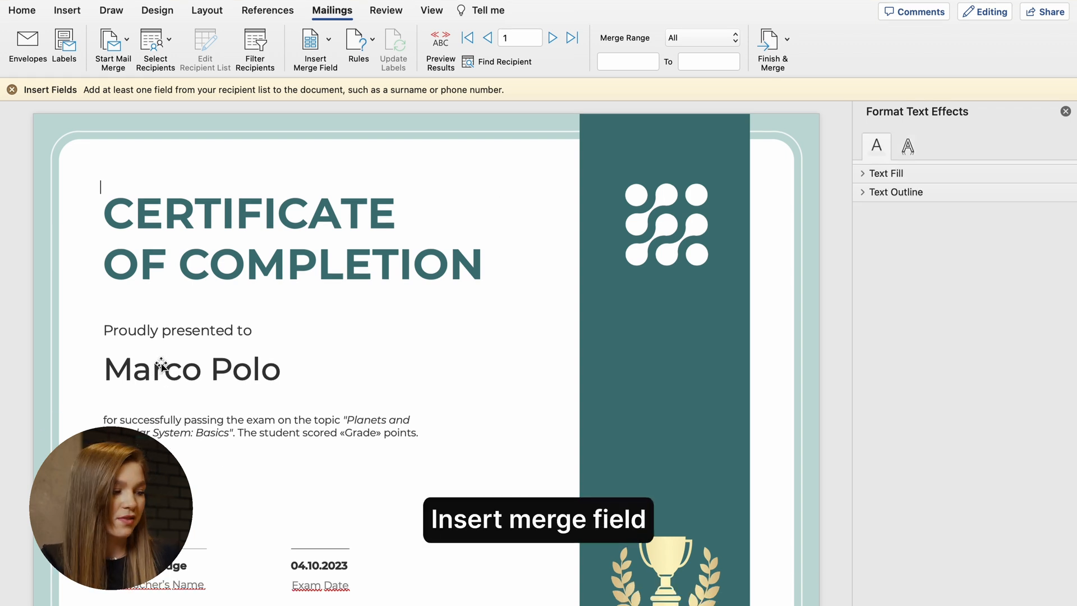
left_click(192, 369)
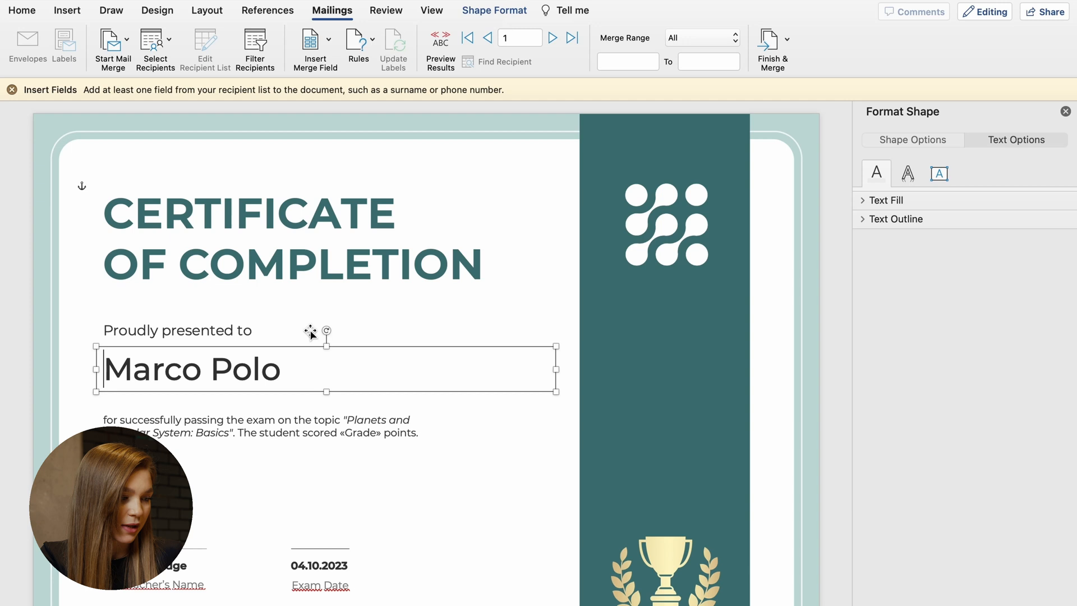
double_click(195, 369)
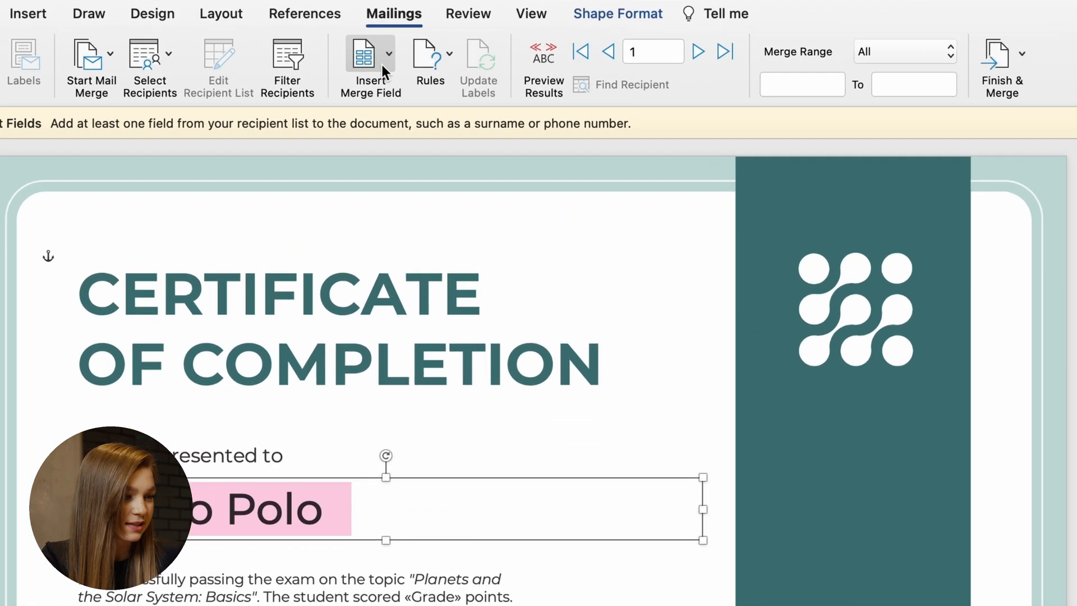
left_click(370, 58)
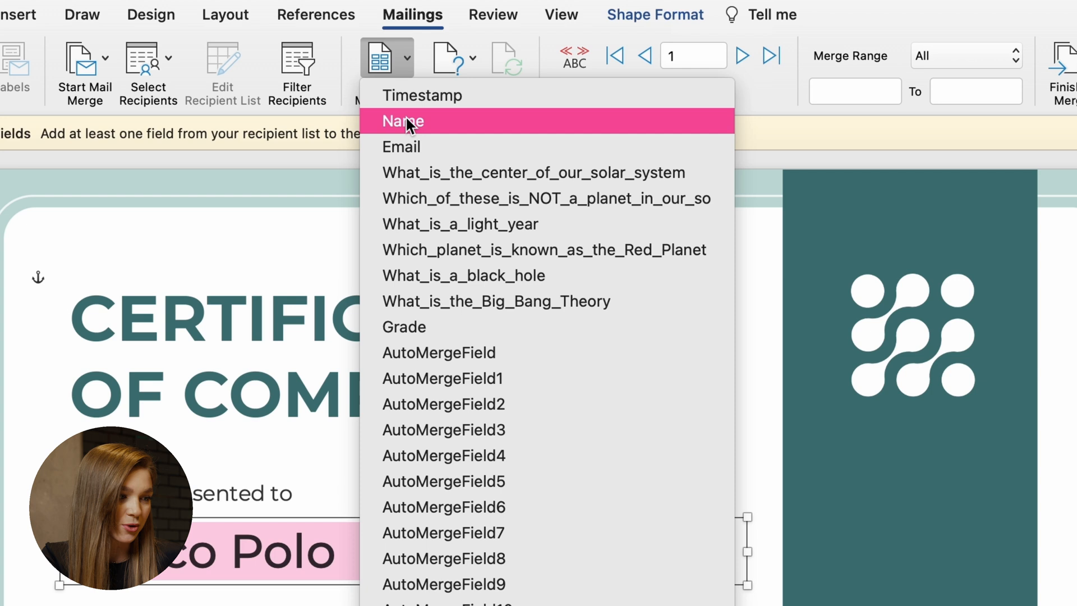
left_click(402, 122)
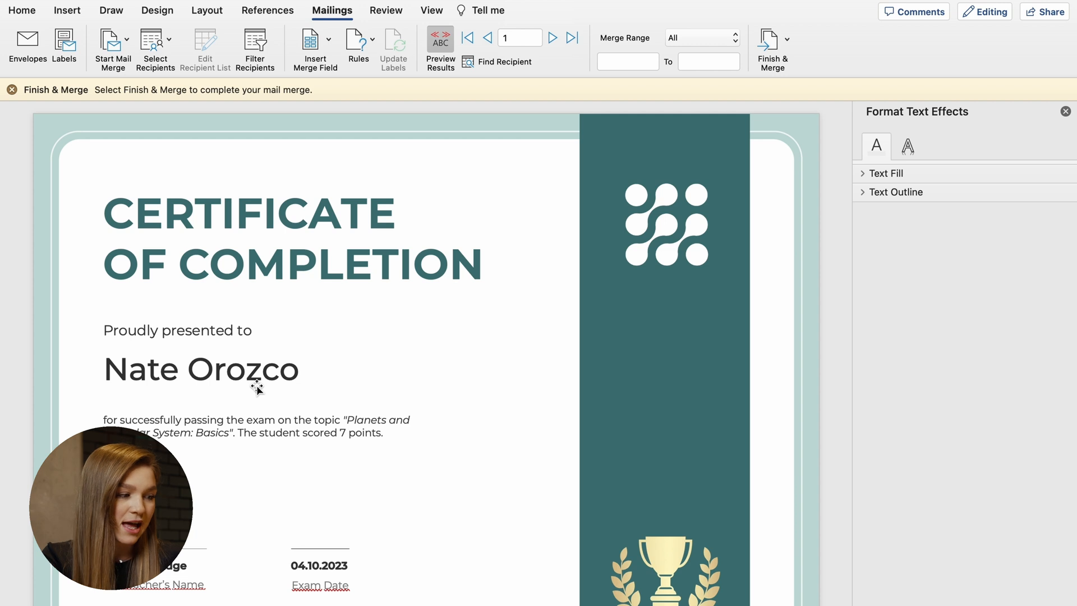
left_click(552, 37)
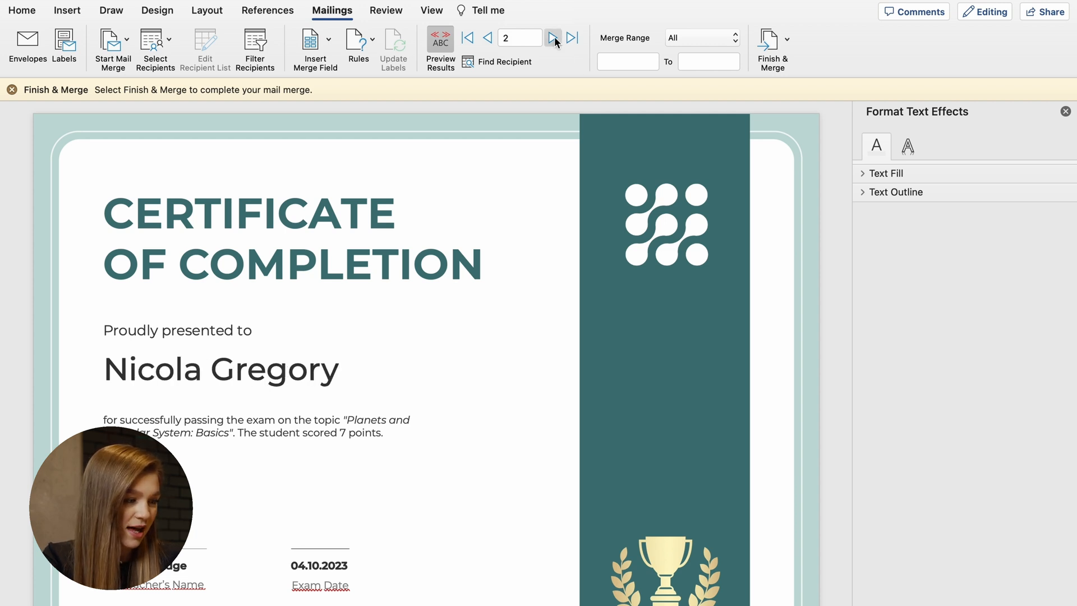
left_click(554, 37)
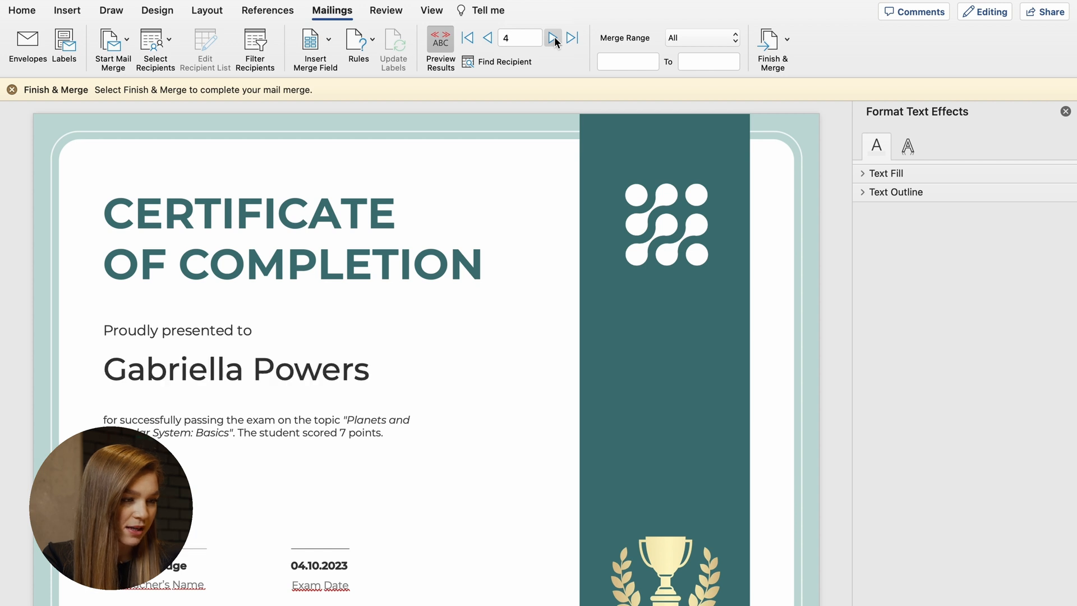
left_click(486, 38)
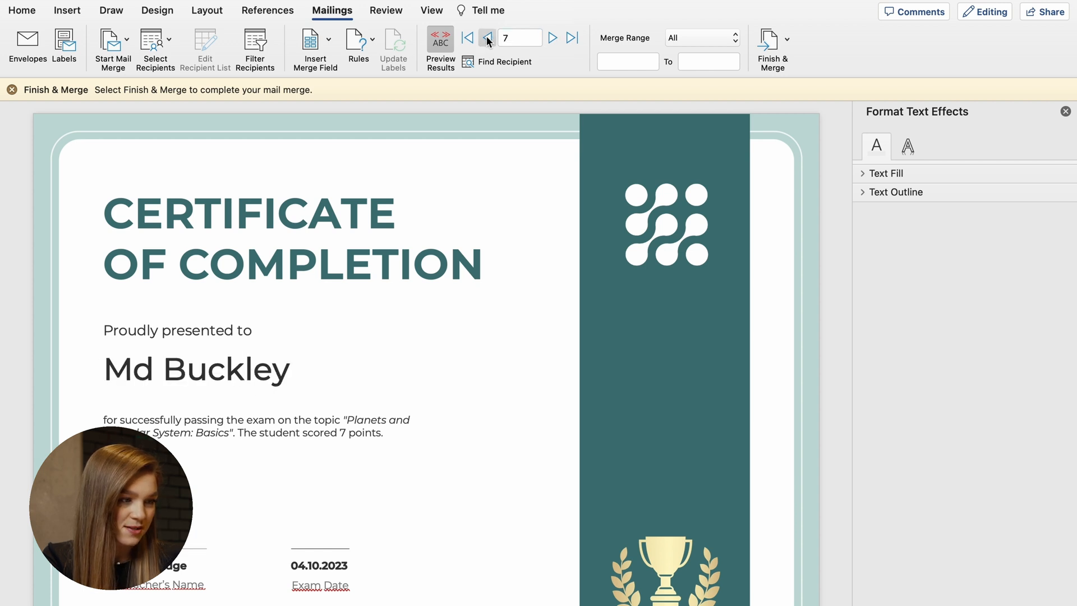
left_click(486, 37)
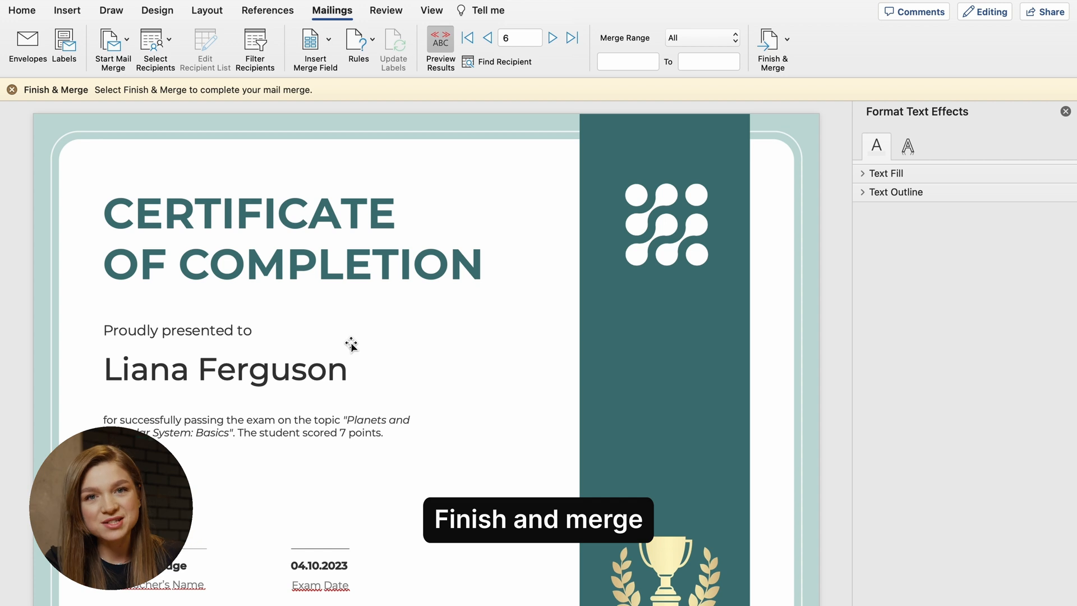
mouse_move(652, 38)
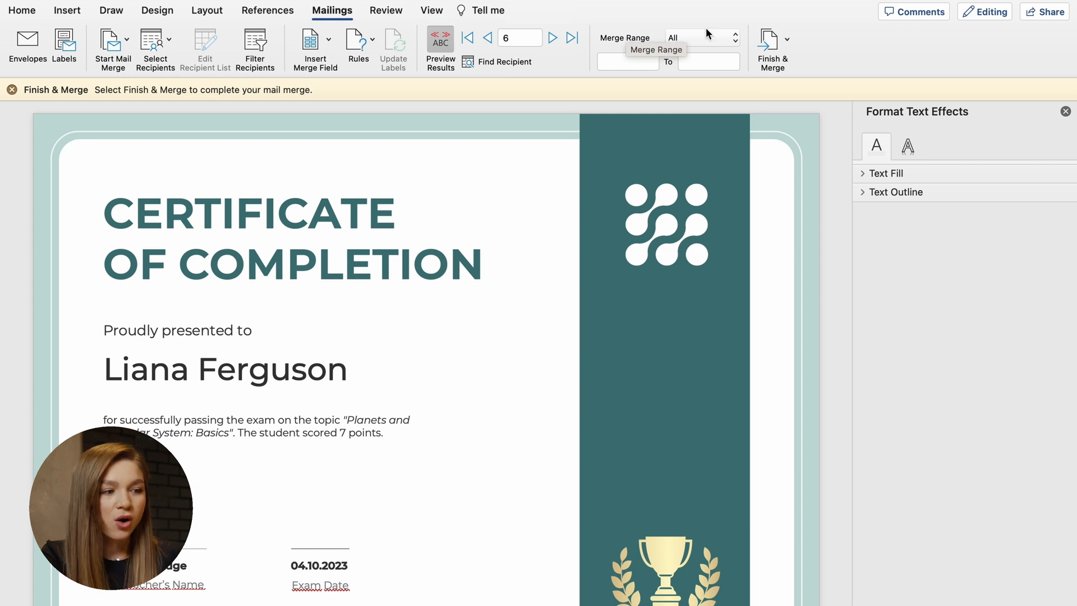
left_click(699, 37)
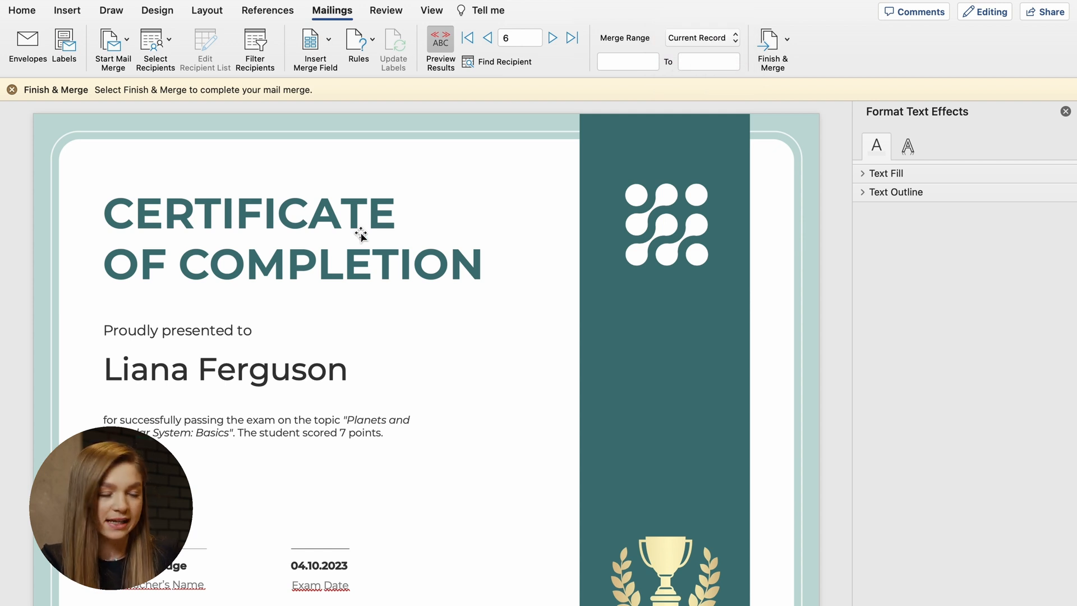
left_click(735, 37)
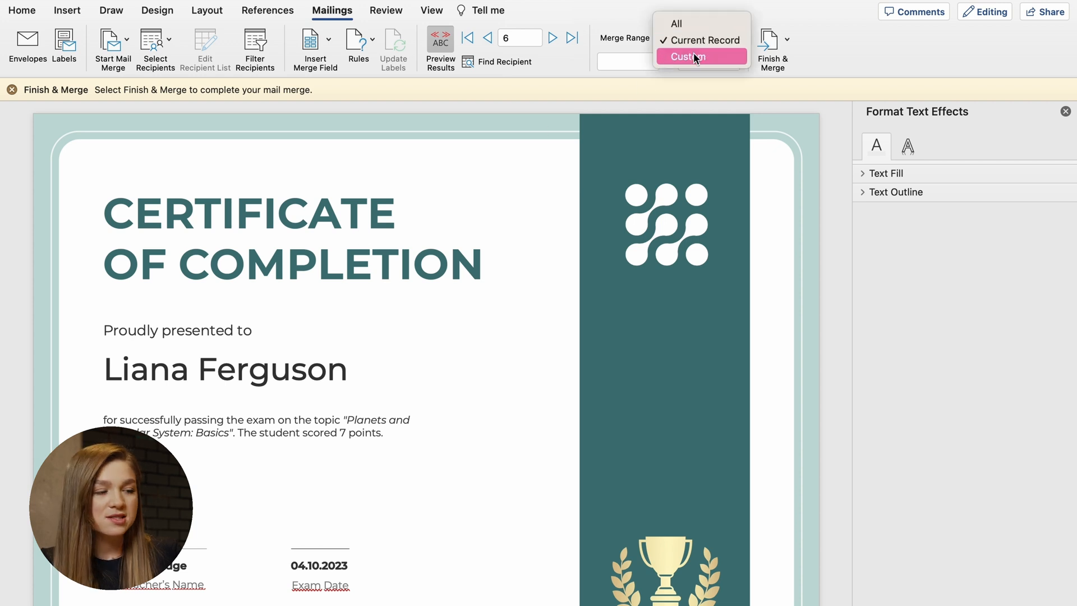
left_click(688, 56)
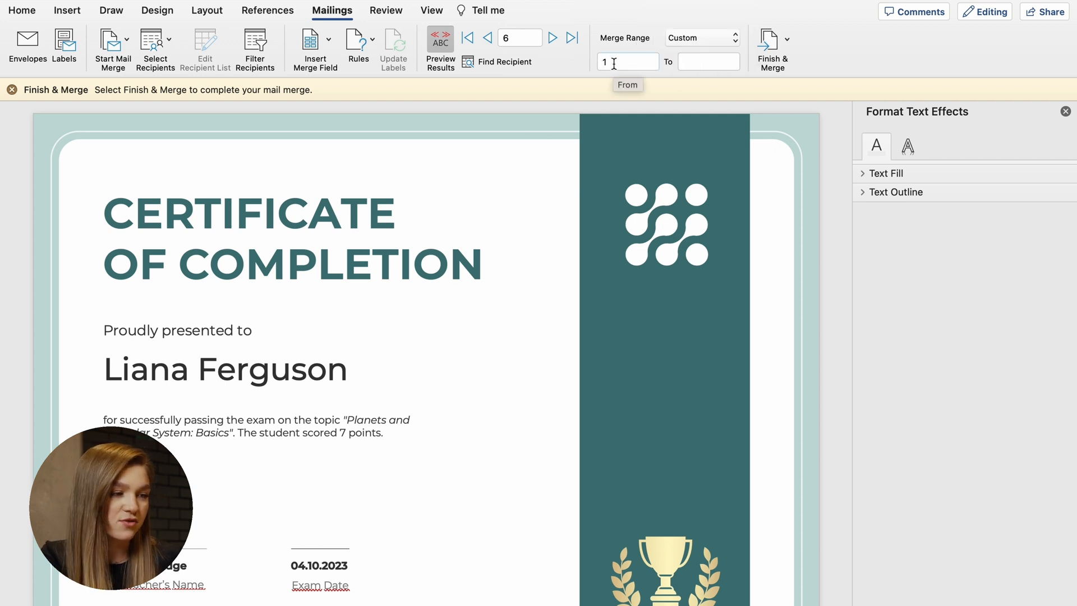
type("5")
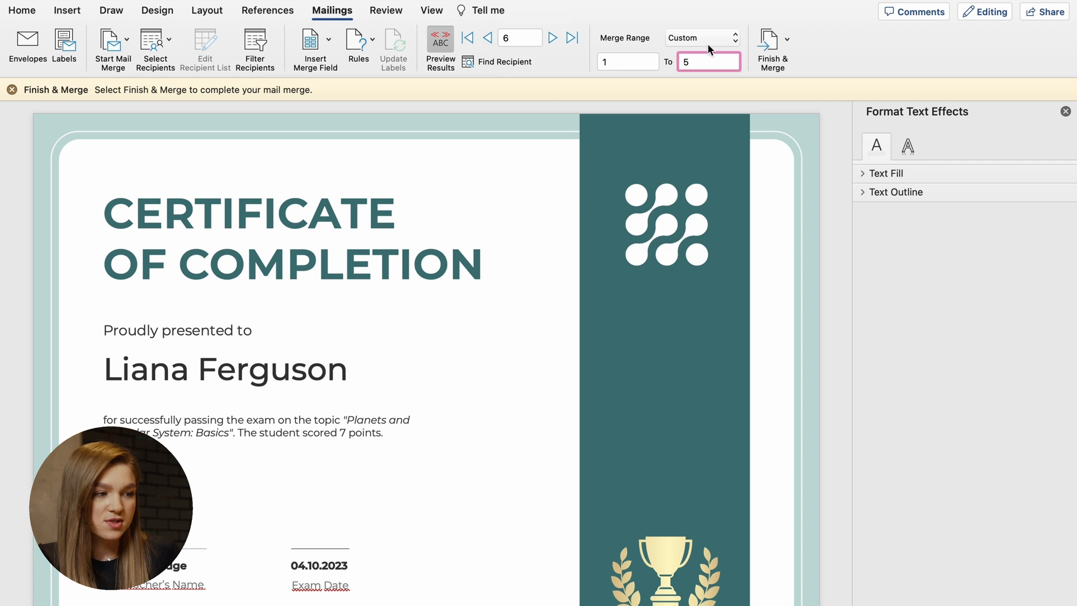
left_click(699, 37)
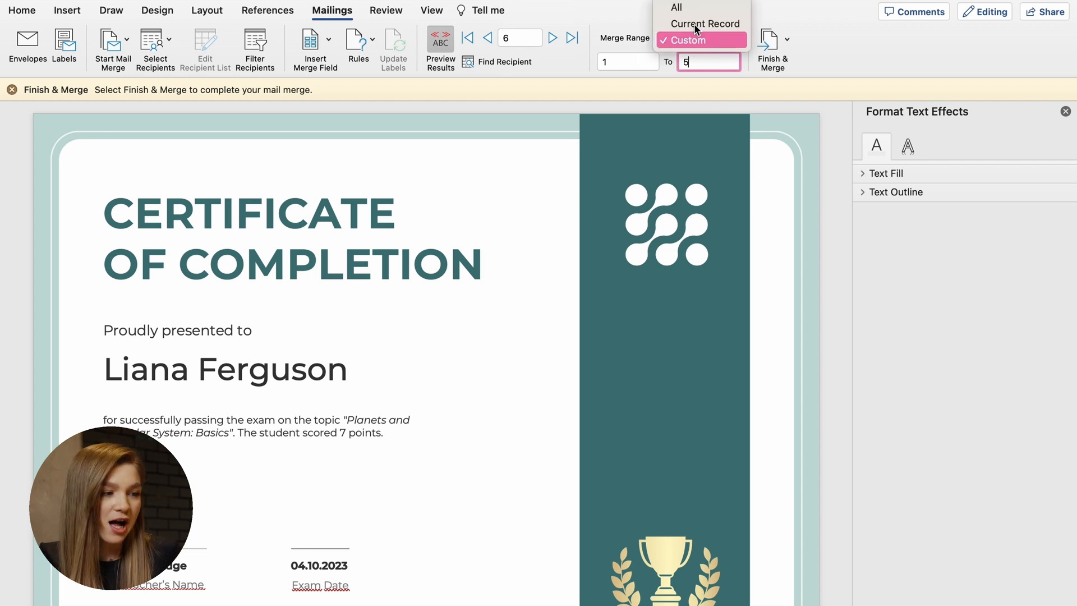
left_click(676, 8)
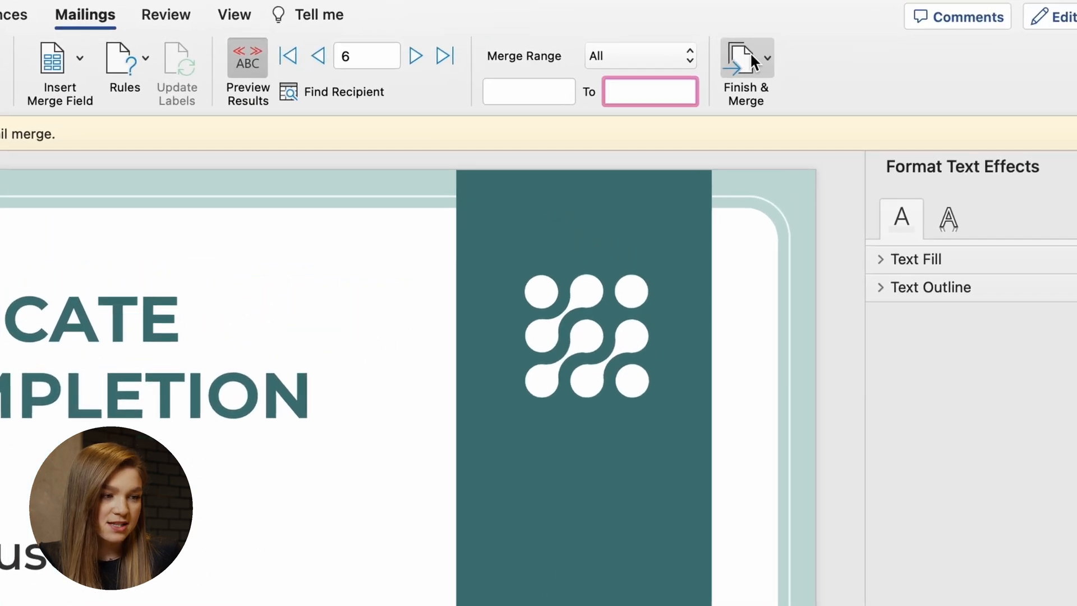
Step: Print the merged certificates via Finish & Merge as a Solar System Exam PDF on the Desktop
left_click(746, 59)
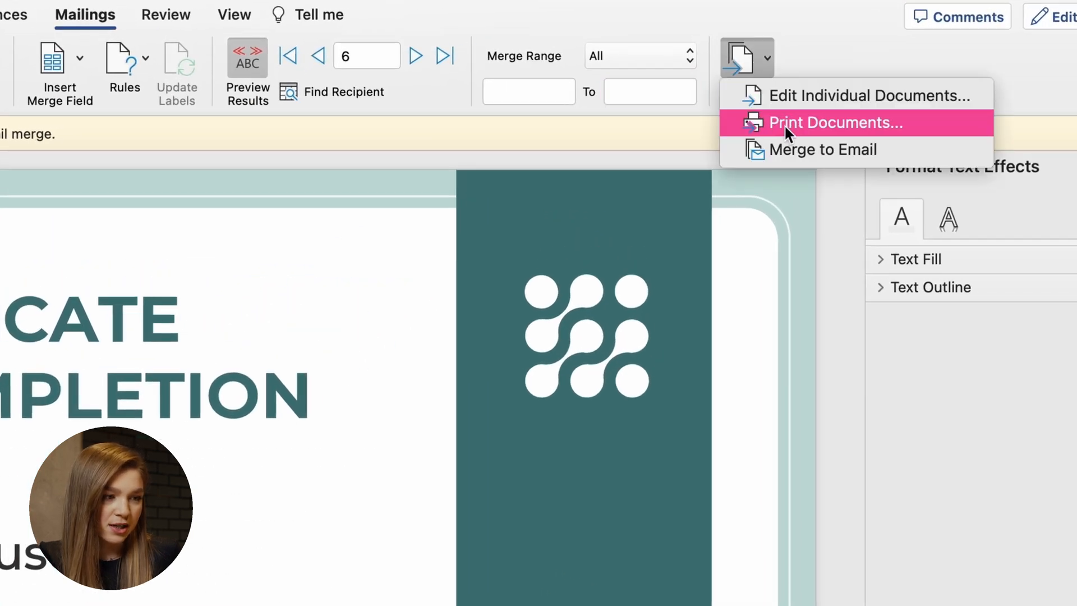
left_click(835, 122)
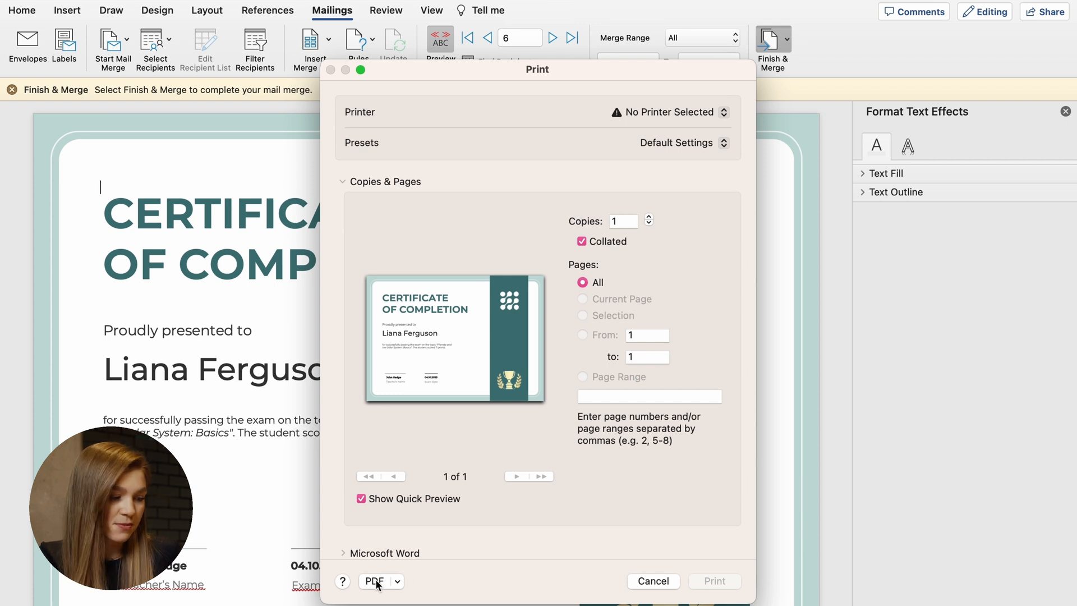
left_click(375, 581)
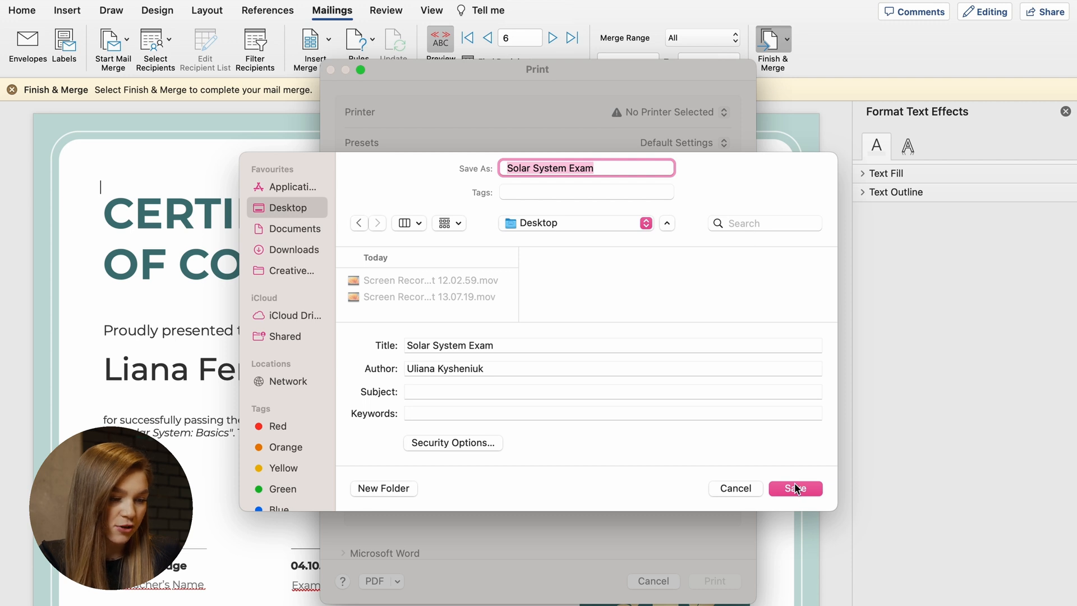
left_click(795, 488)
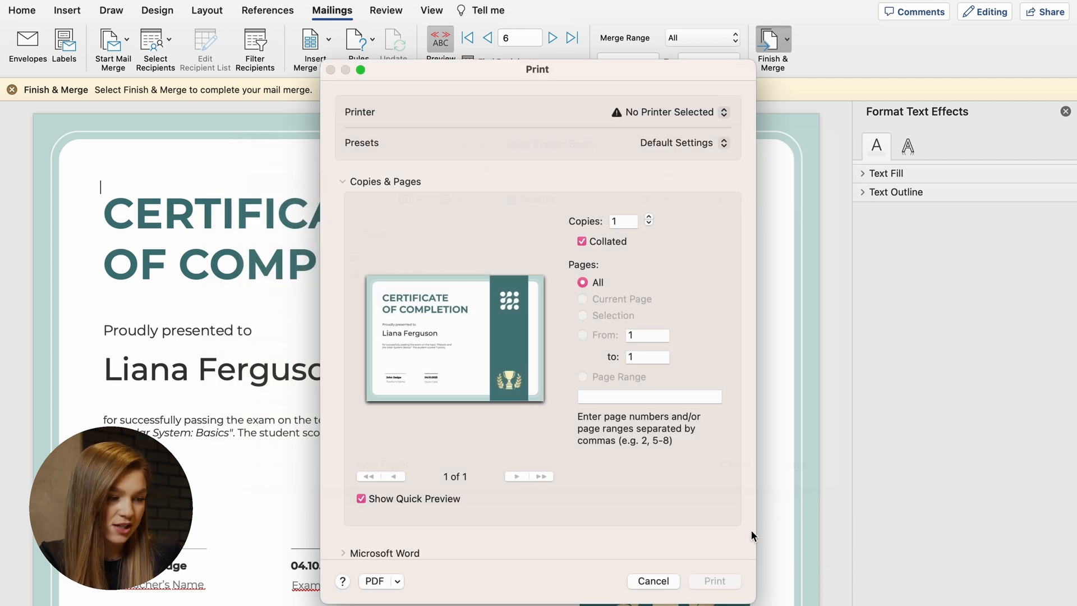
left_click(651, 581)
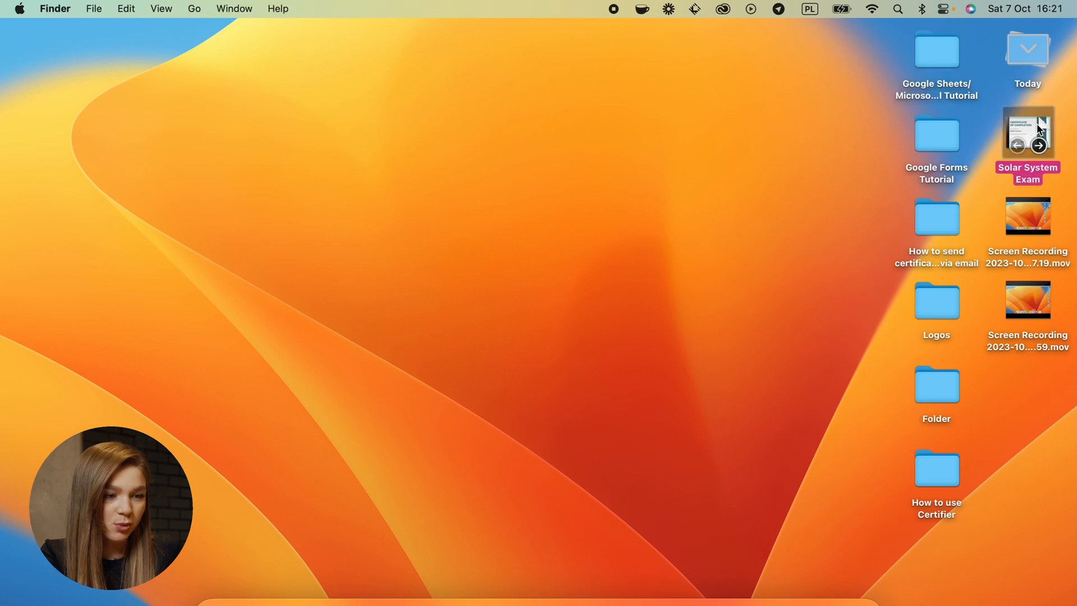
Step: Open the Solar System Exam PDF in Preview and scroll through the recipient certificates
double_click(1027, 135)
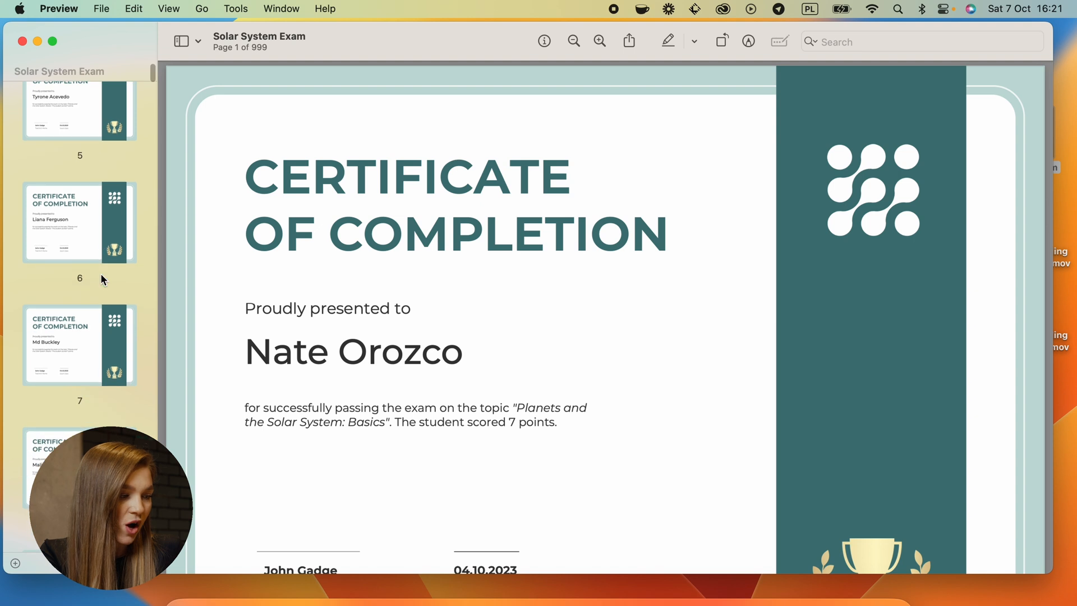
scroll("down", 3)
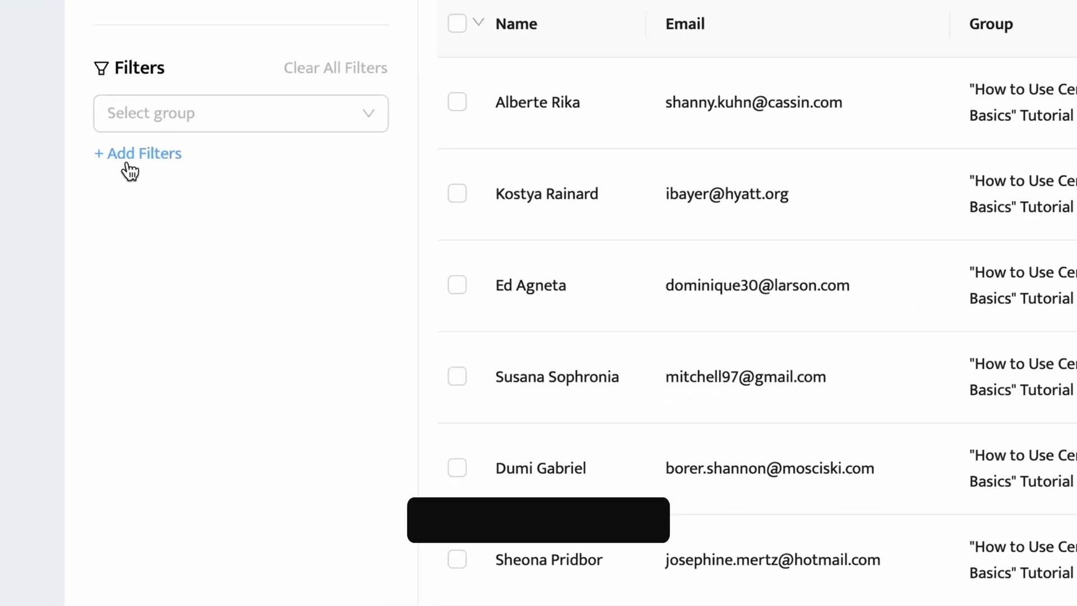
Step: Add a Credential Engagement filter set to Not Opened on the Credentials list
left_click(137, 153)
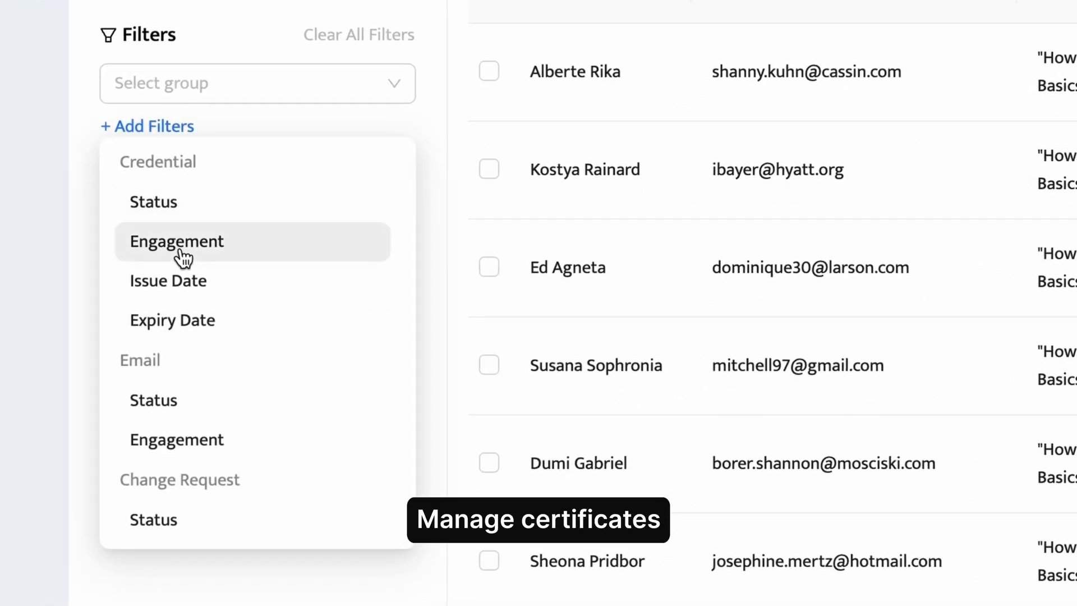
left_click(176, 241)
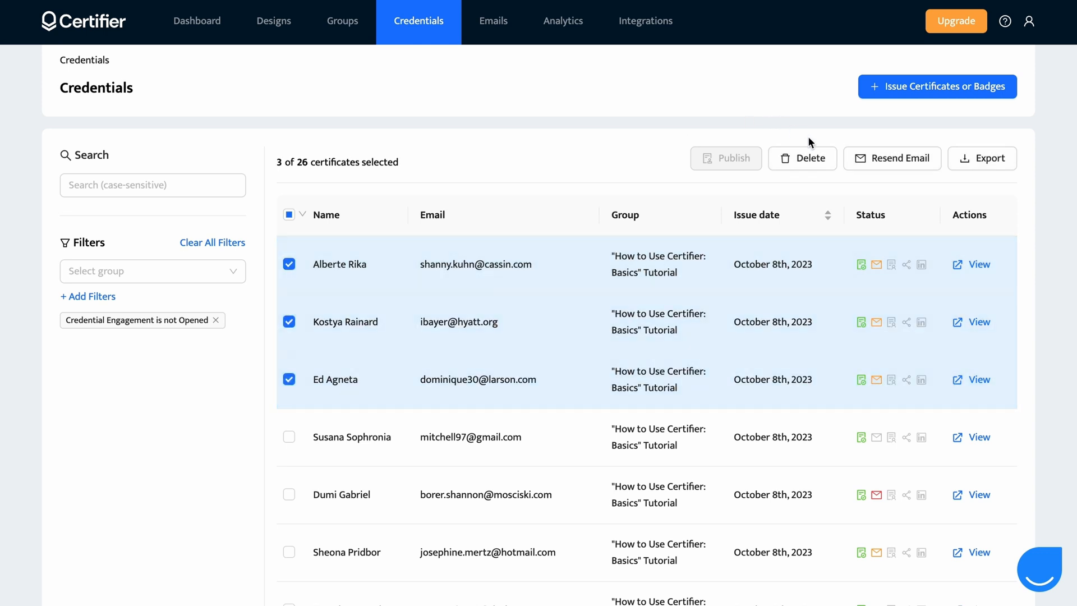
left_click(892, 158)
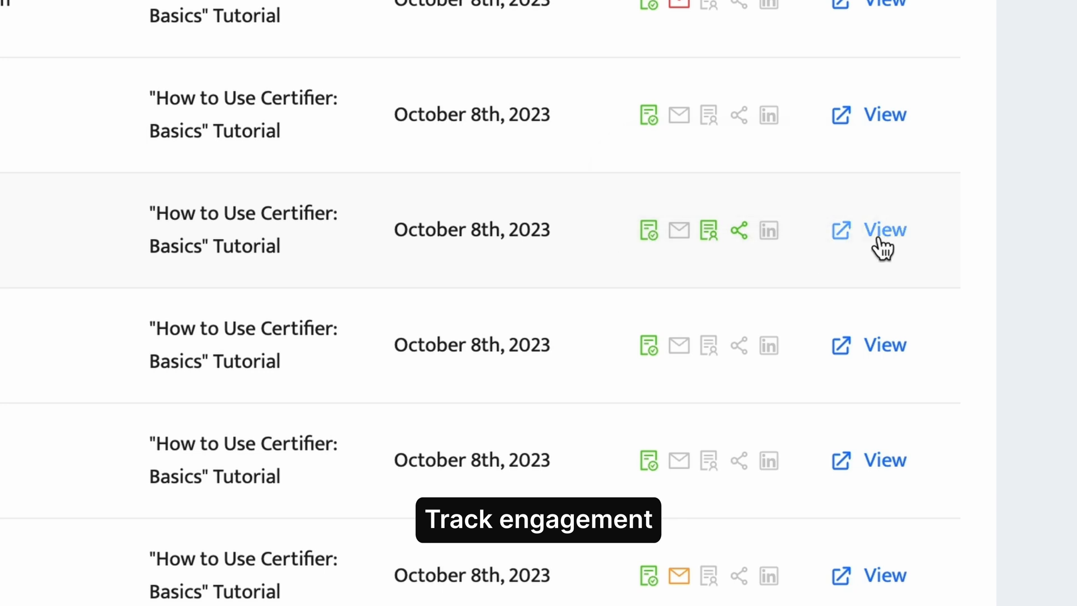
Step: View a credential's engagement history, edit the recipient's name, and close the change request
left_click(884, 229)
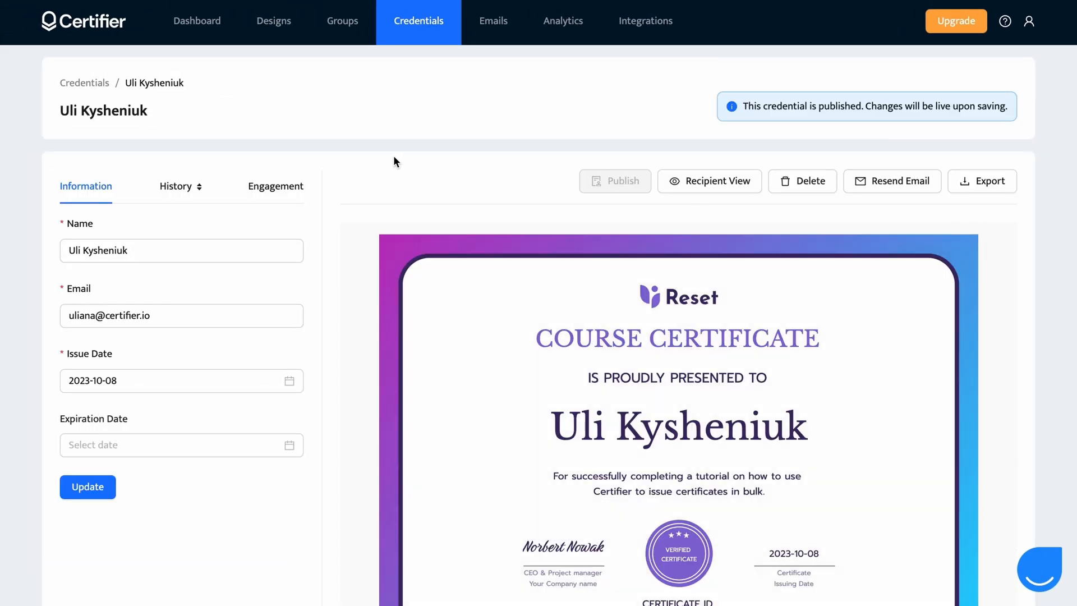
left_click(276, 186)
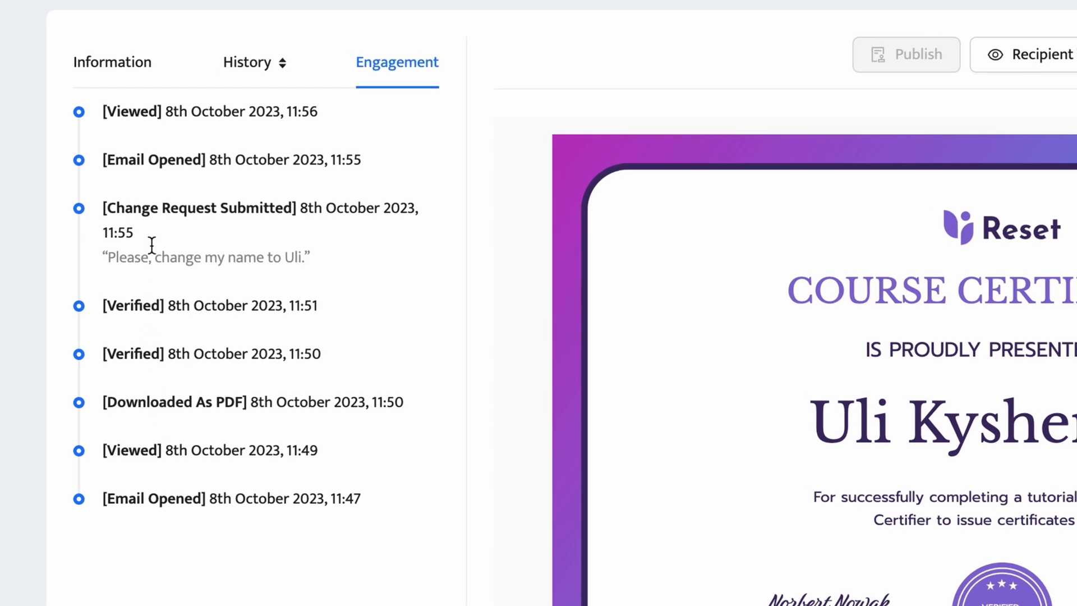
mouse_move(305, 121)
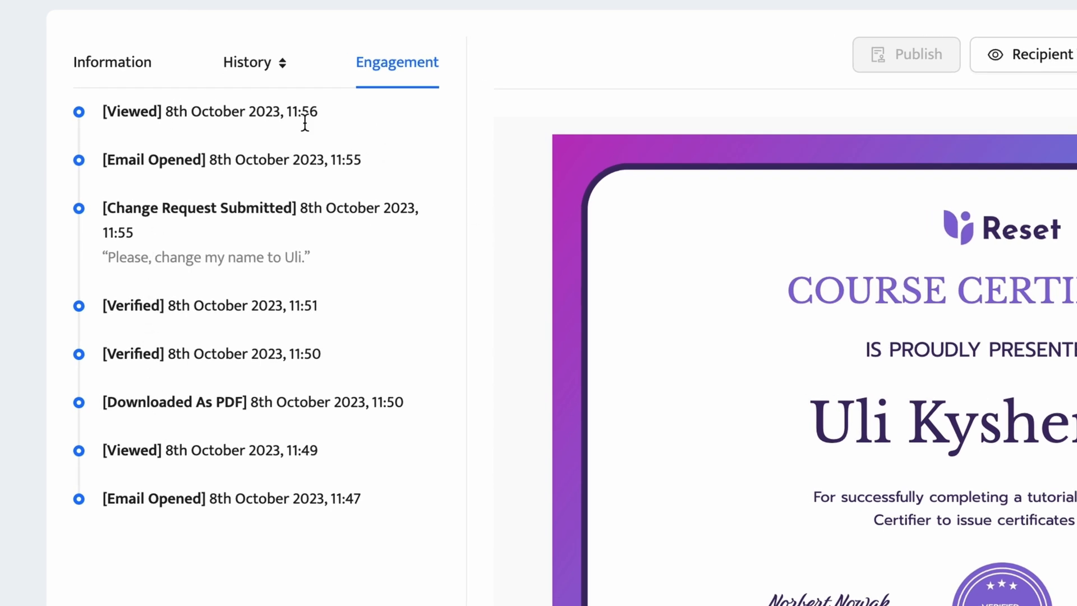
left_click(245, 62)
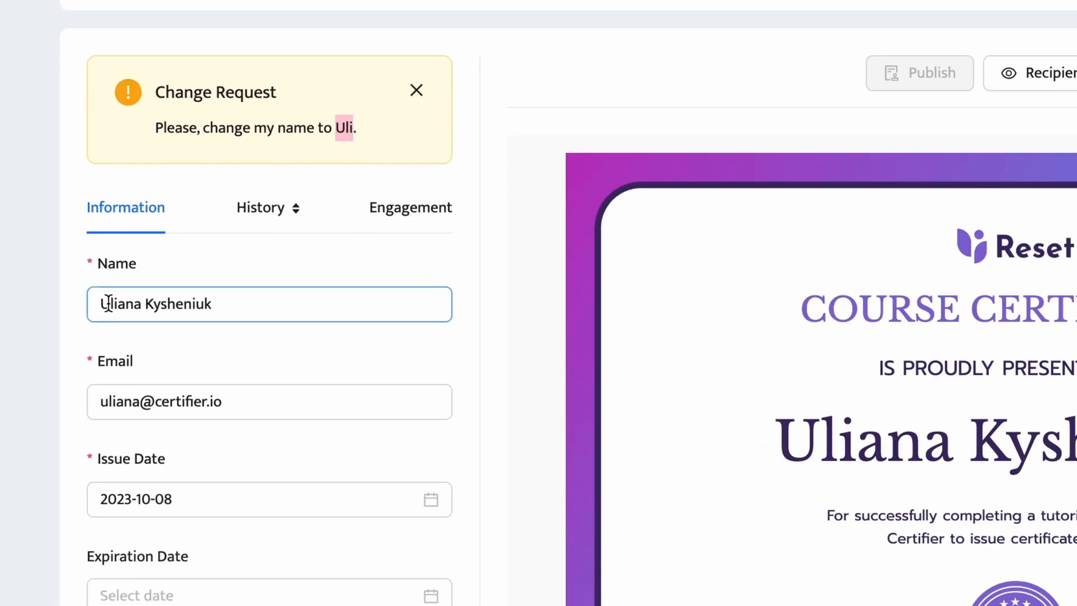
left_click(95, 504)
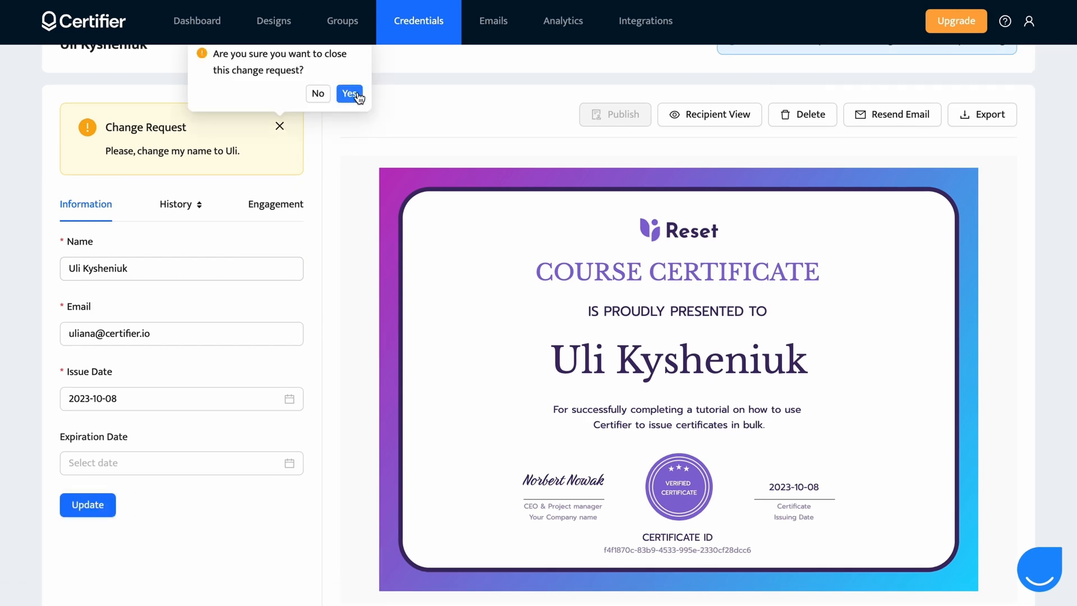
left_click(349, 93)
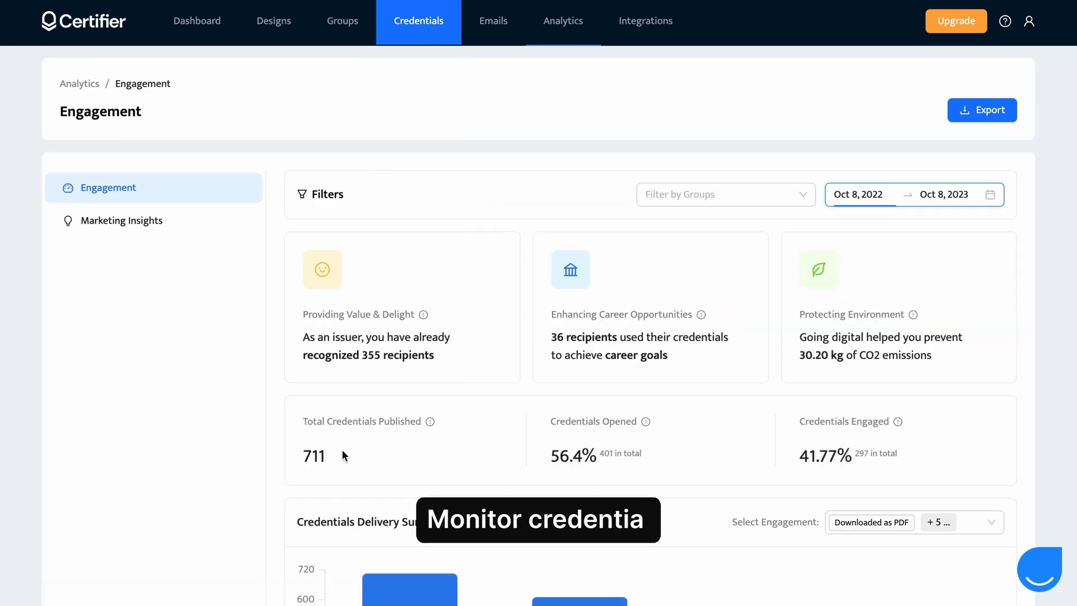
Step: Scroll through the Engagement analytics charts: 711 published, 56.4% opened, 41.77% engaged
scroll("down", 3)
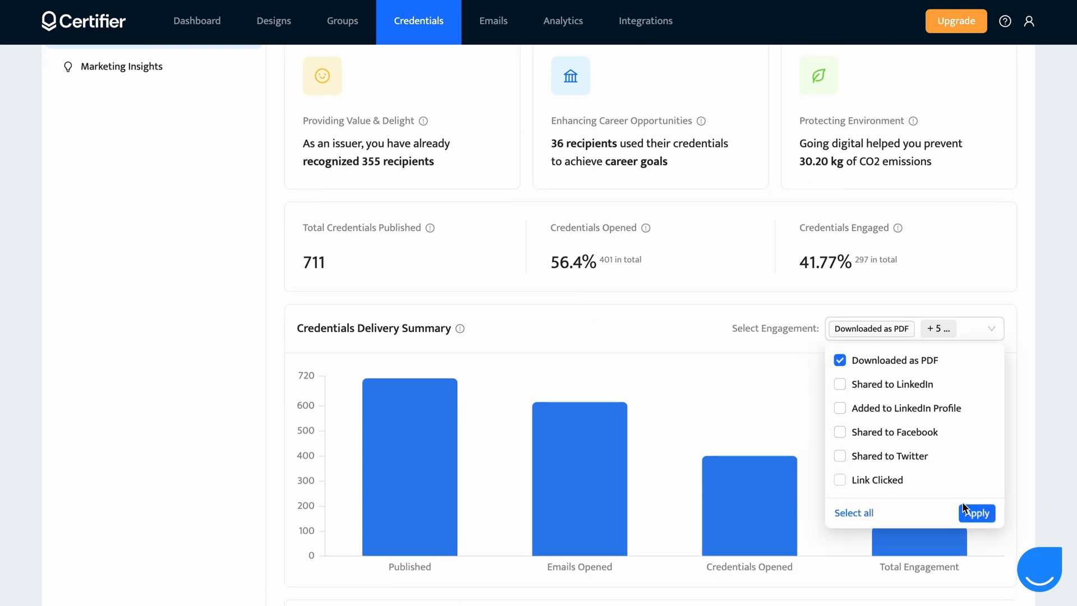
scroll("down", 3)
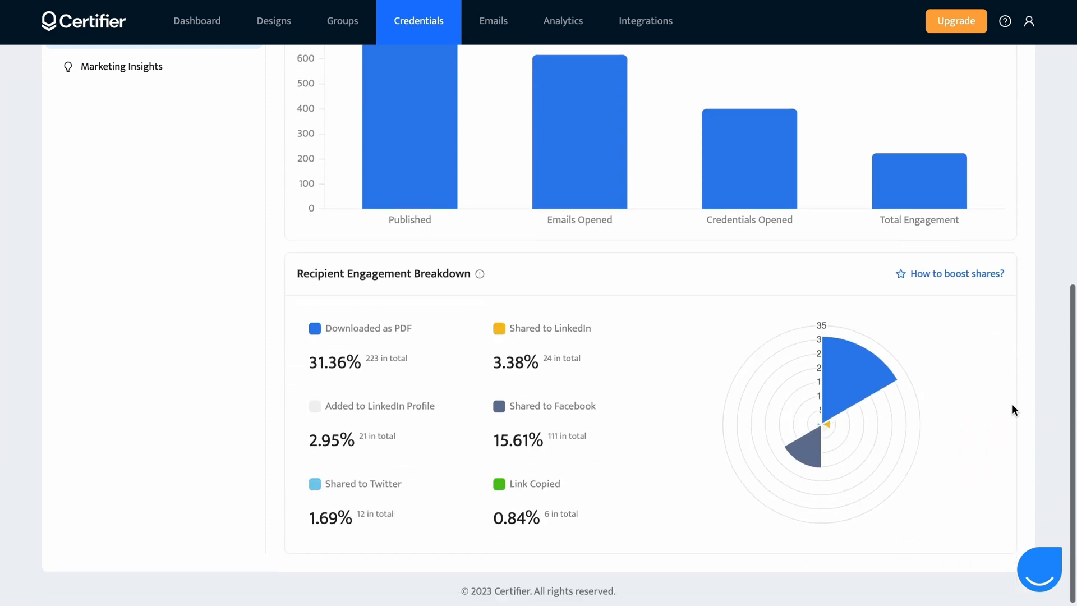
scroll("up", 3)
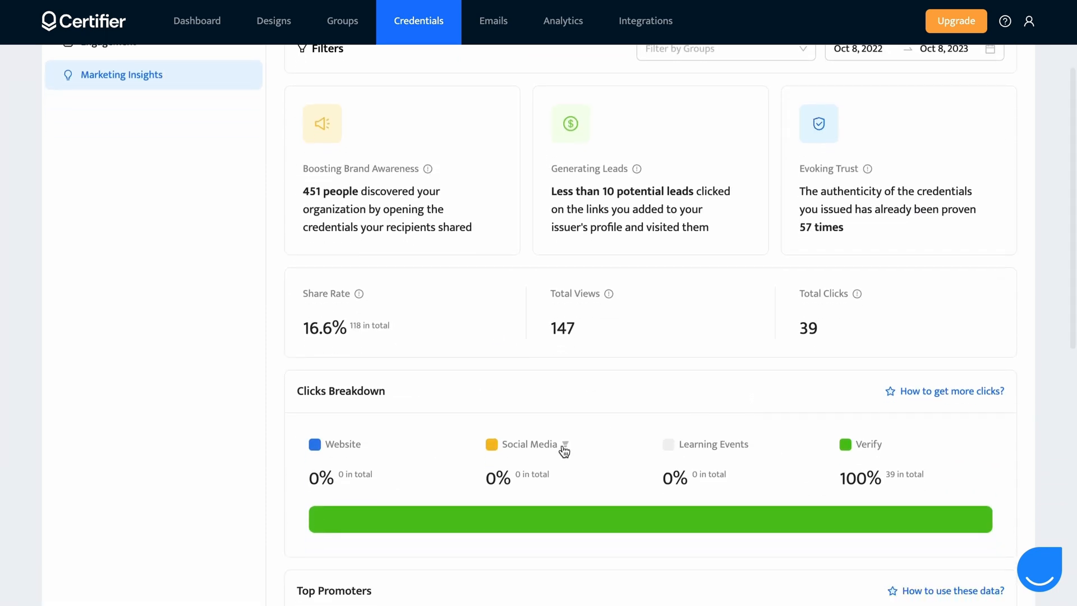